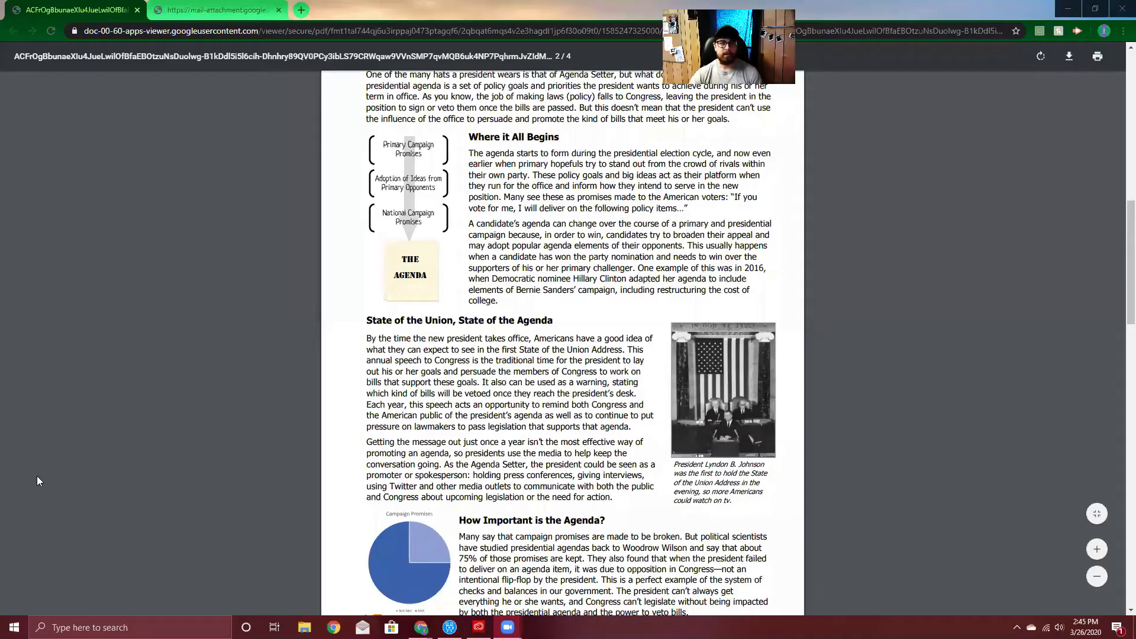
scroll(up, 3)
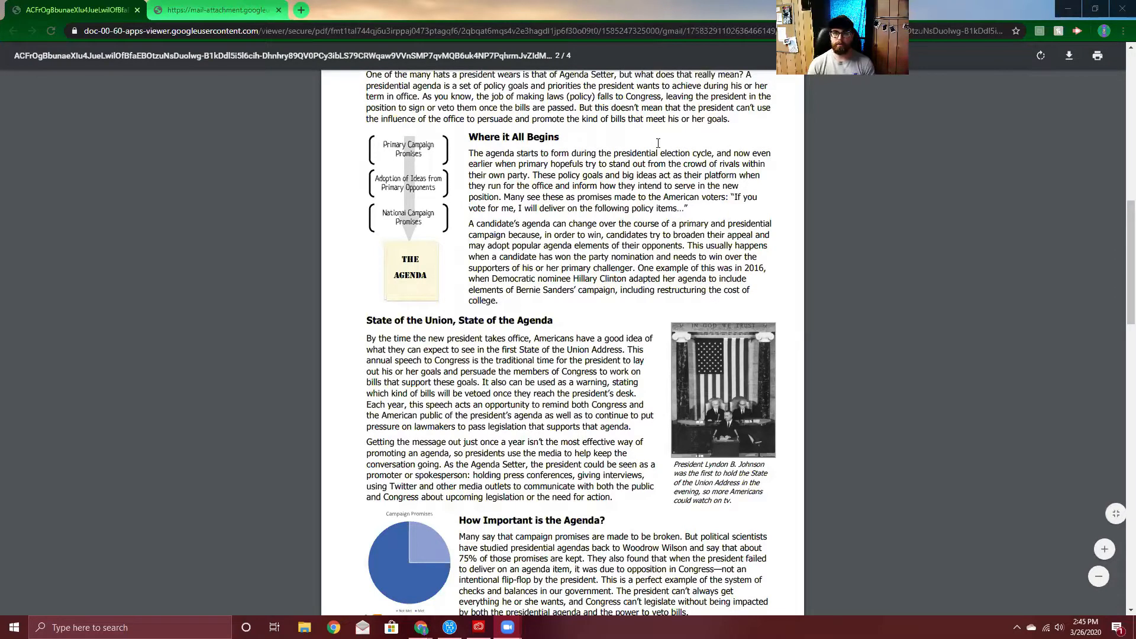
mouse_move(861, 151)
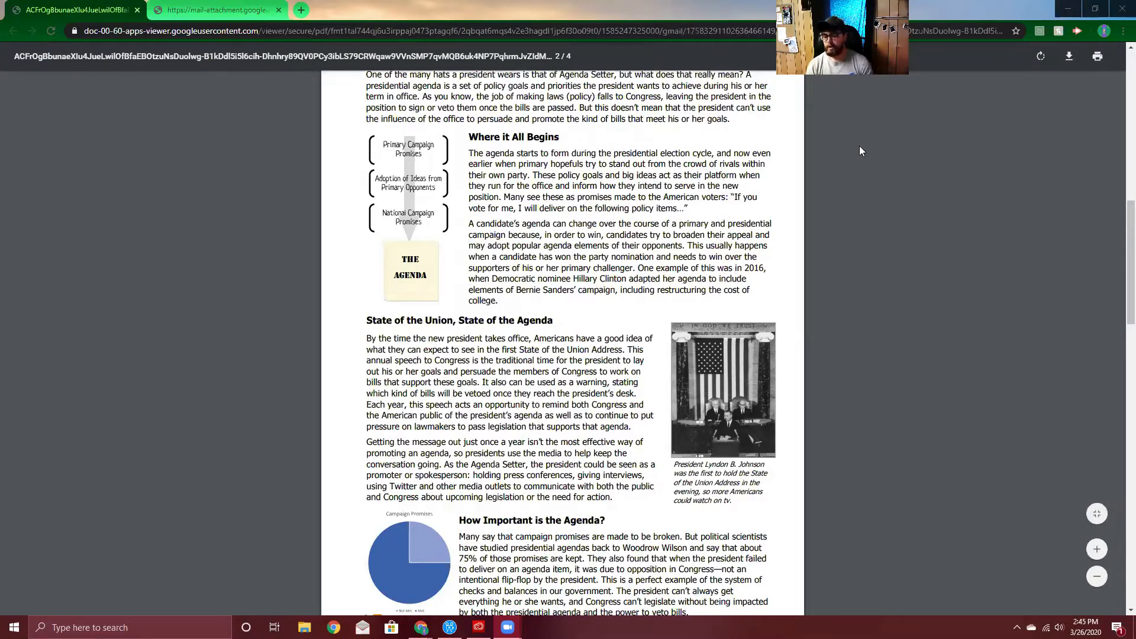
scroll(up, 3)
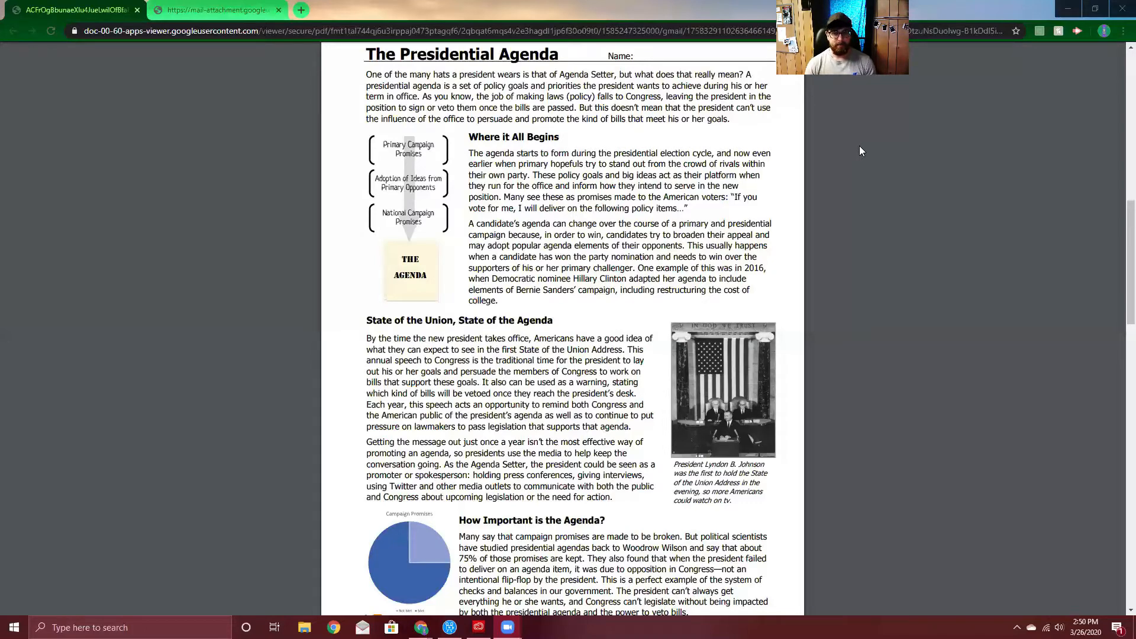
scroll(down, 3)
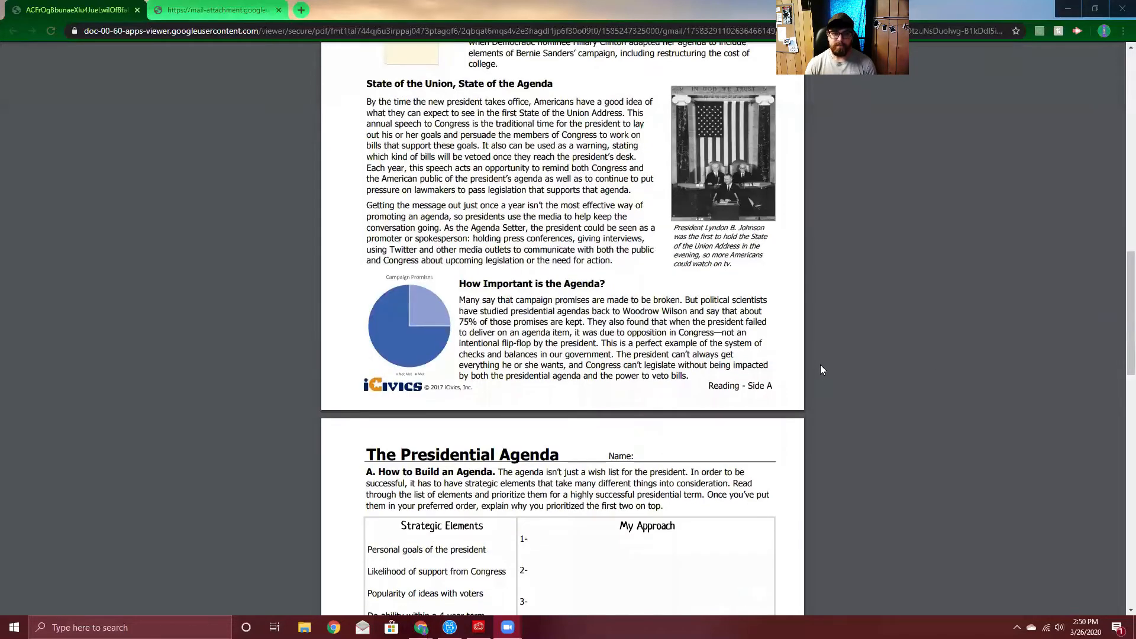
scroll(up, 3)
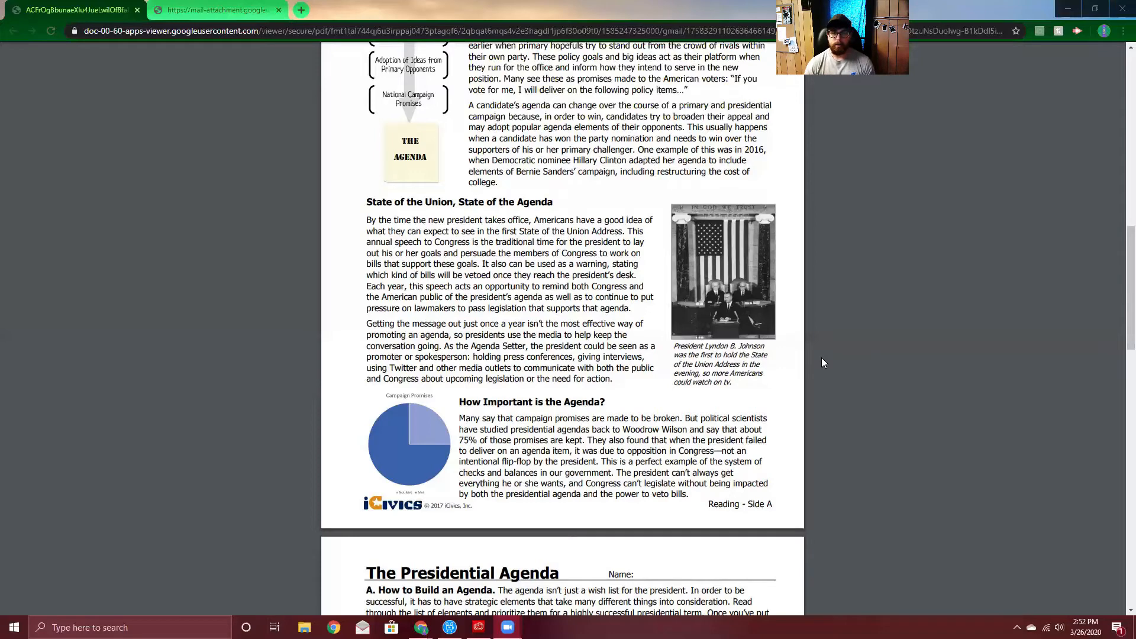
scroll(down, 3)
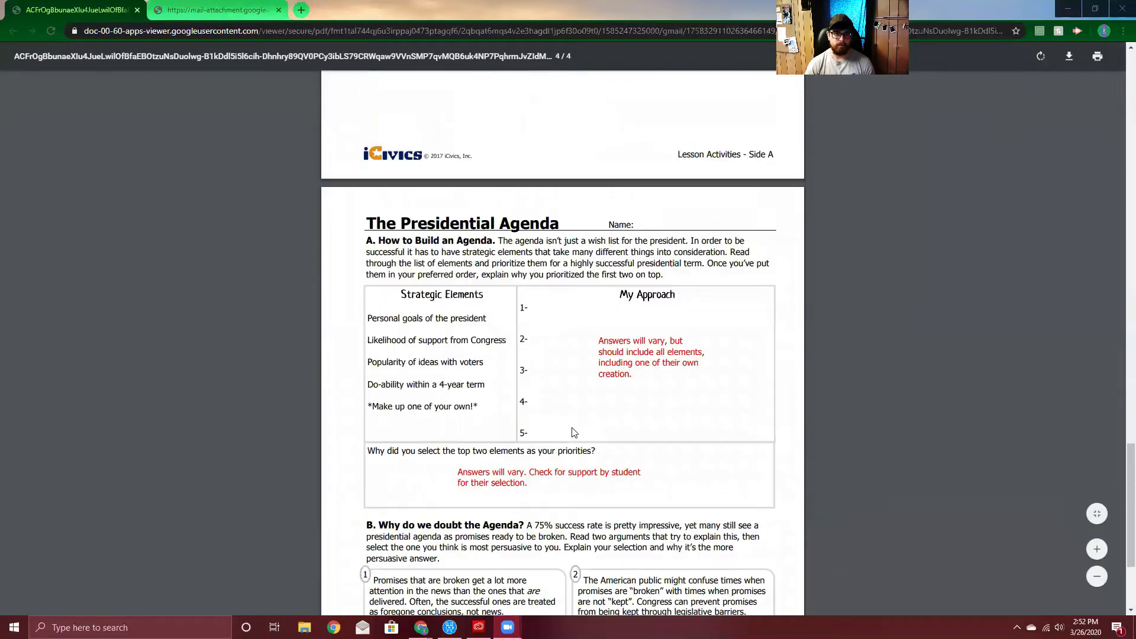
scroll(up, 3)
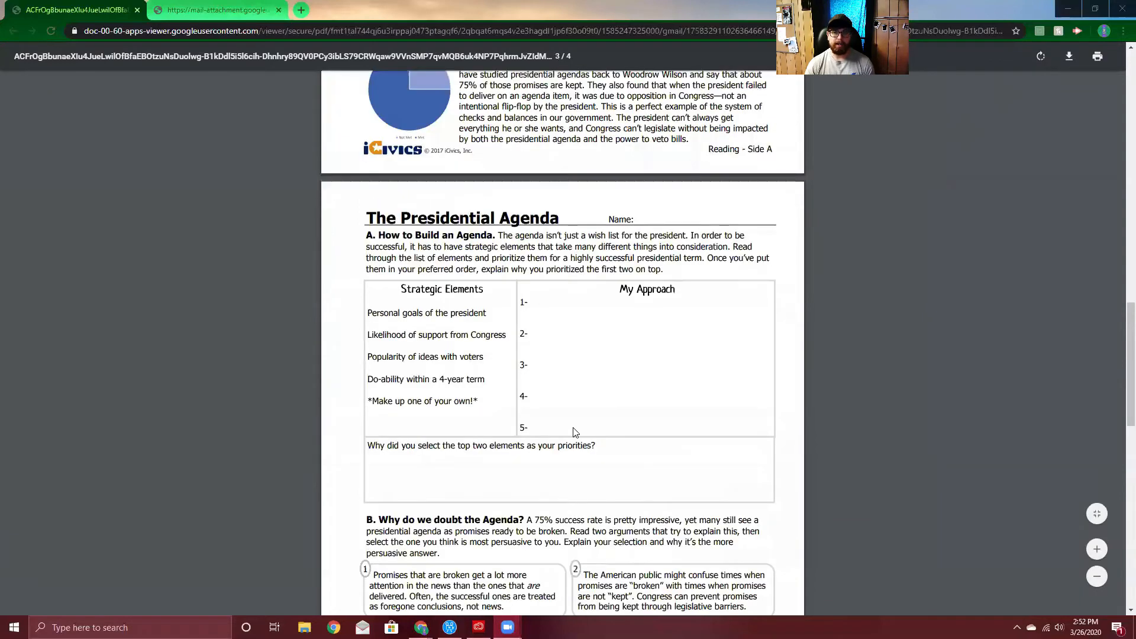
scroll(up, 3)
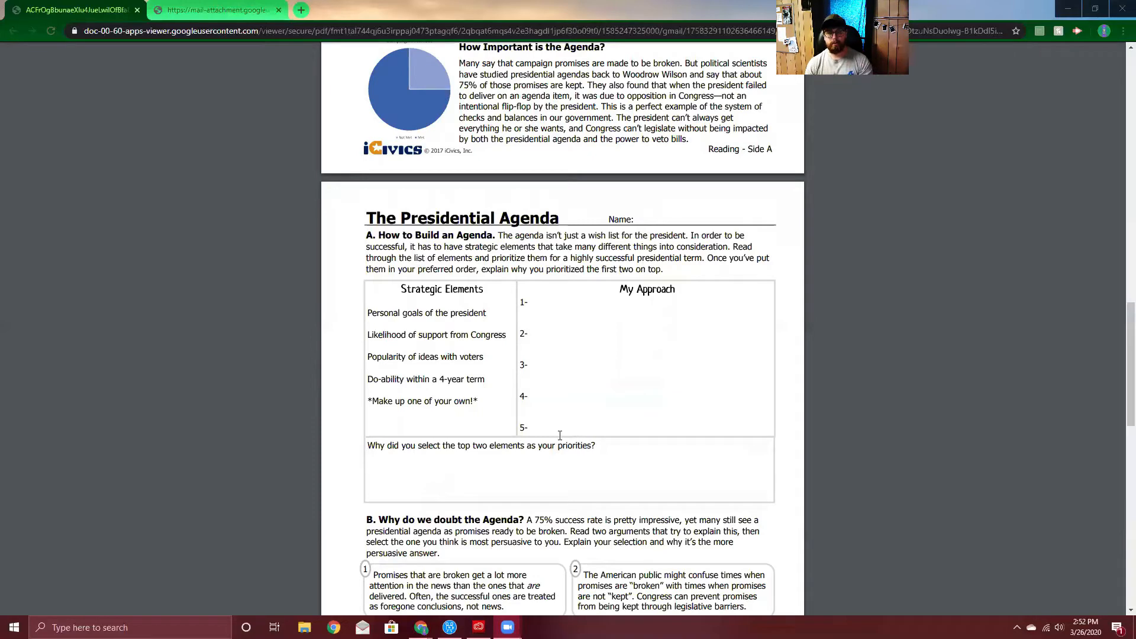
mouse_move(319, 233)
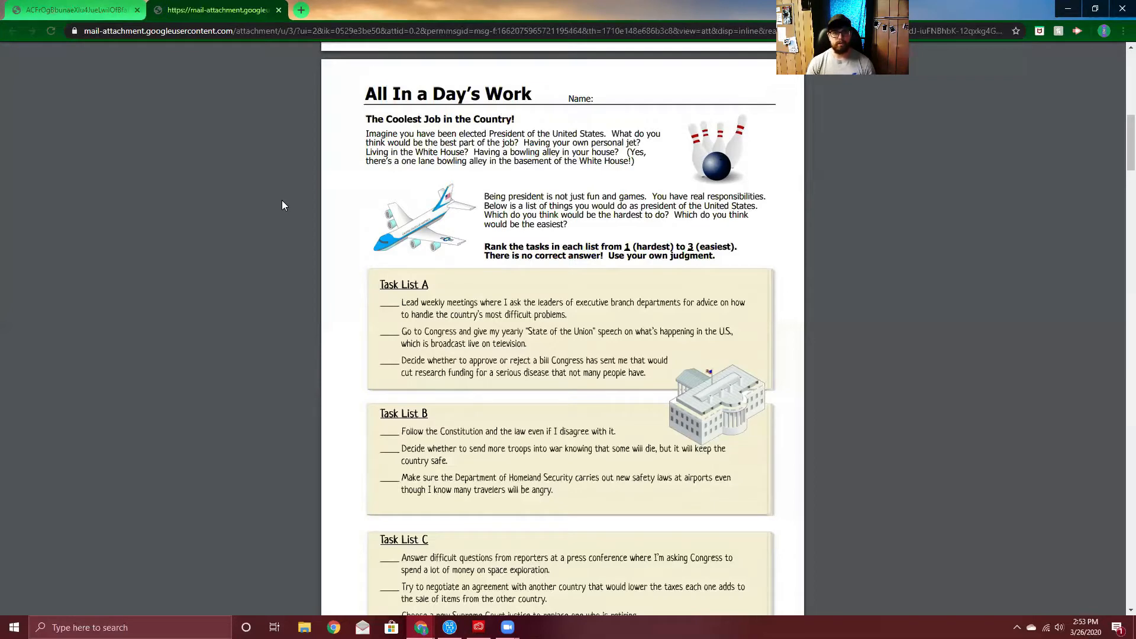
mouse_move(437, 289)
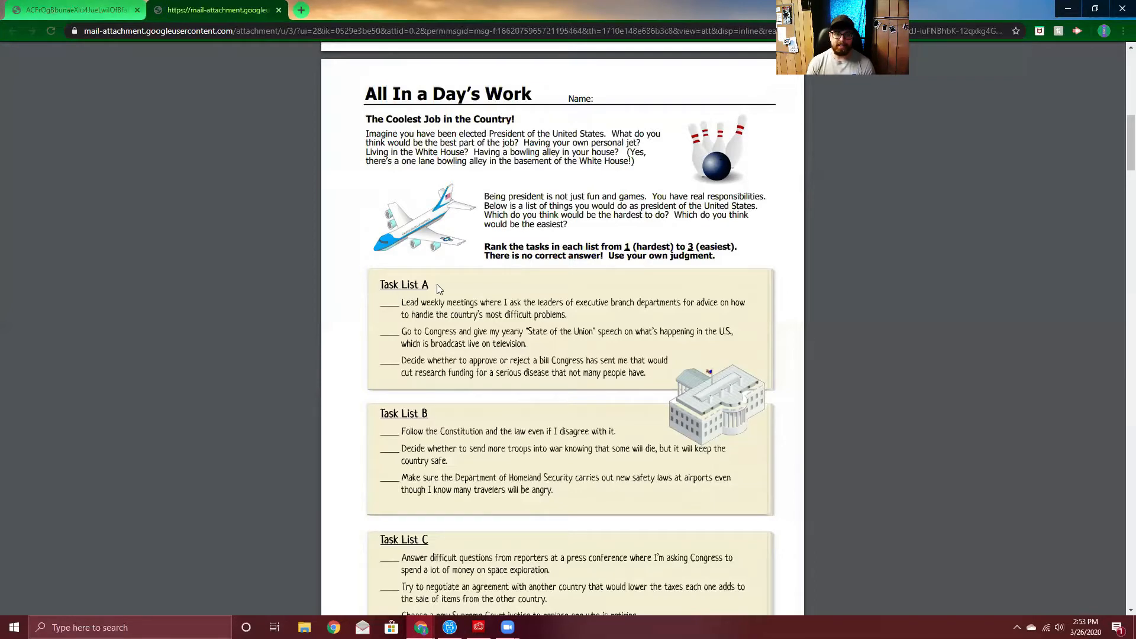
mouse_move(448, 285)
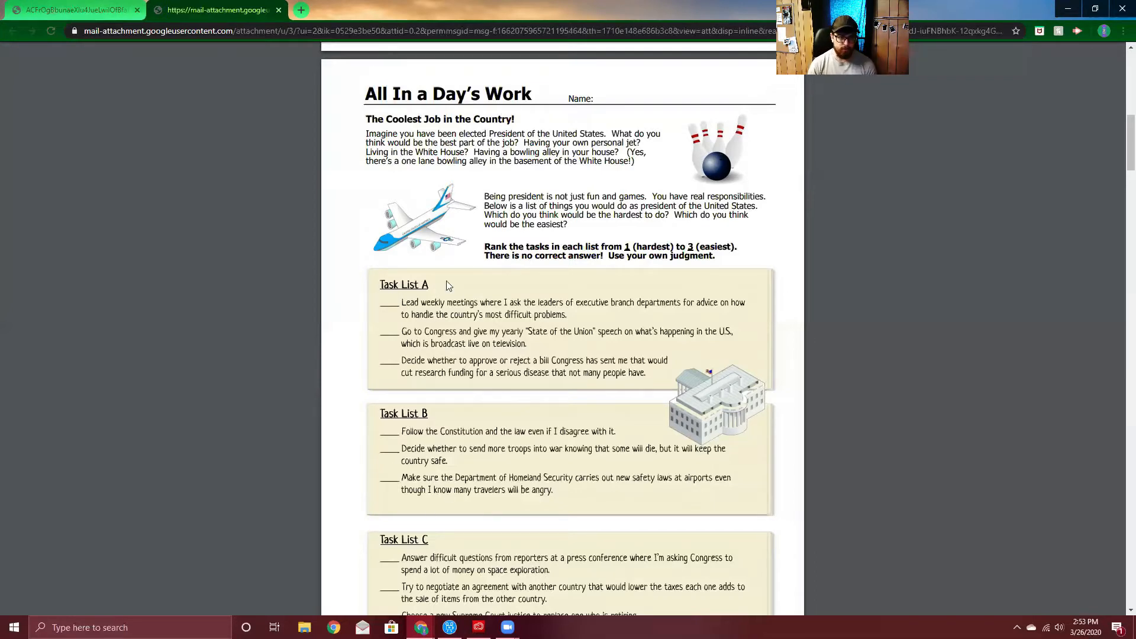
mouse_move(709, 302)
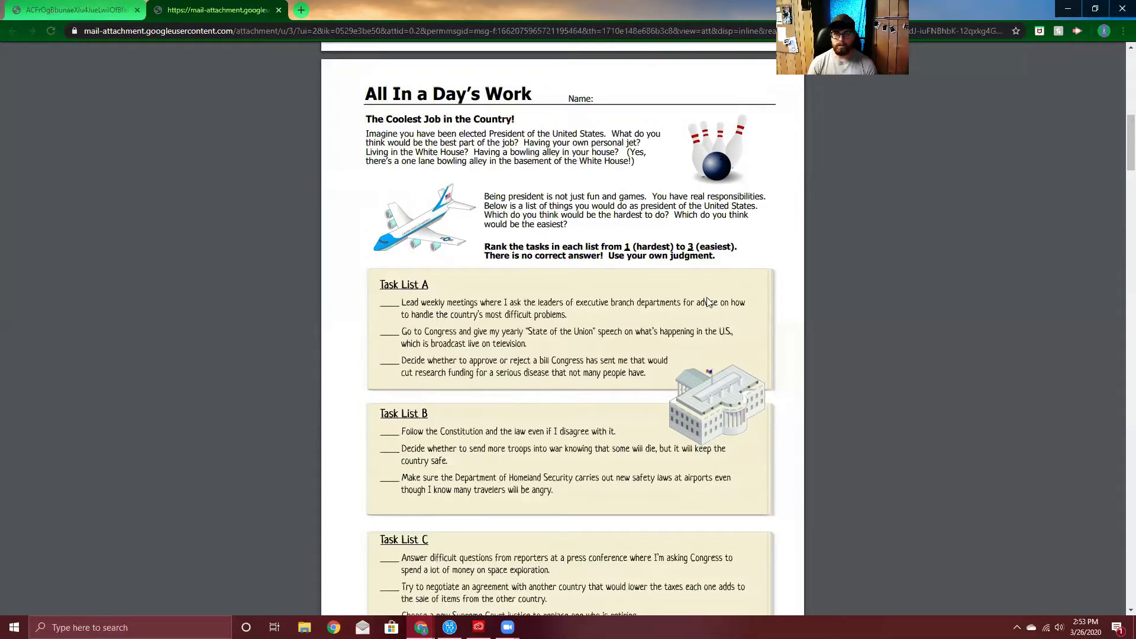
mouse_move(585, 48)
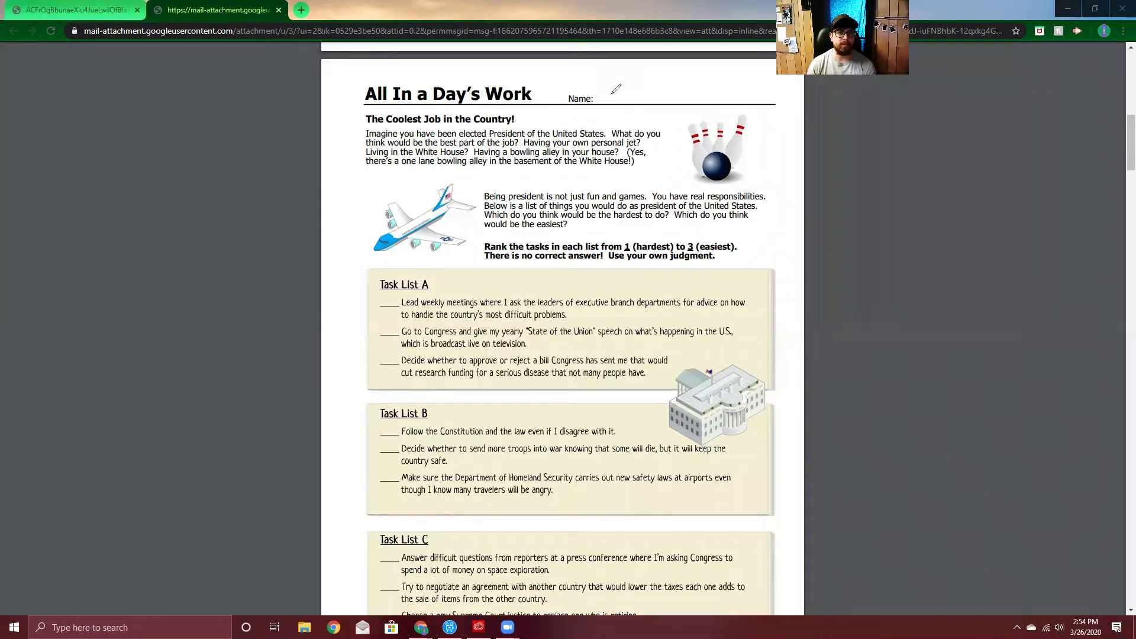
mouse_move(346, 187)
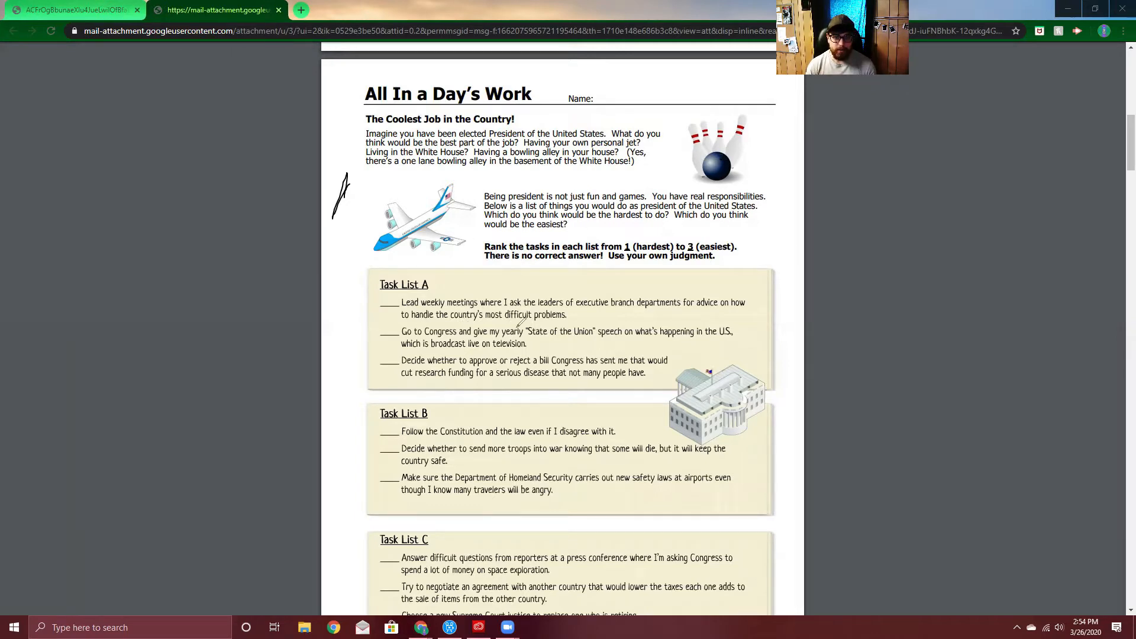
mouse_move(717, 320)
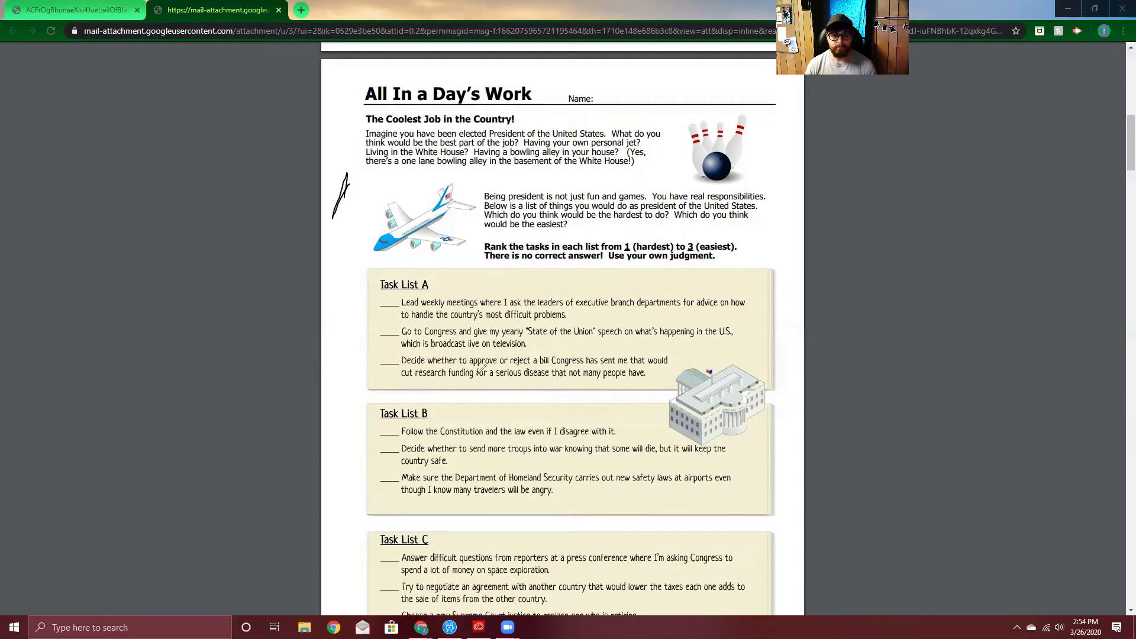
mouse_move(397, 346)
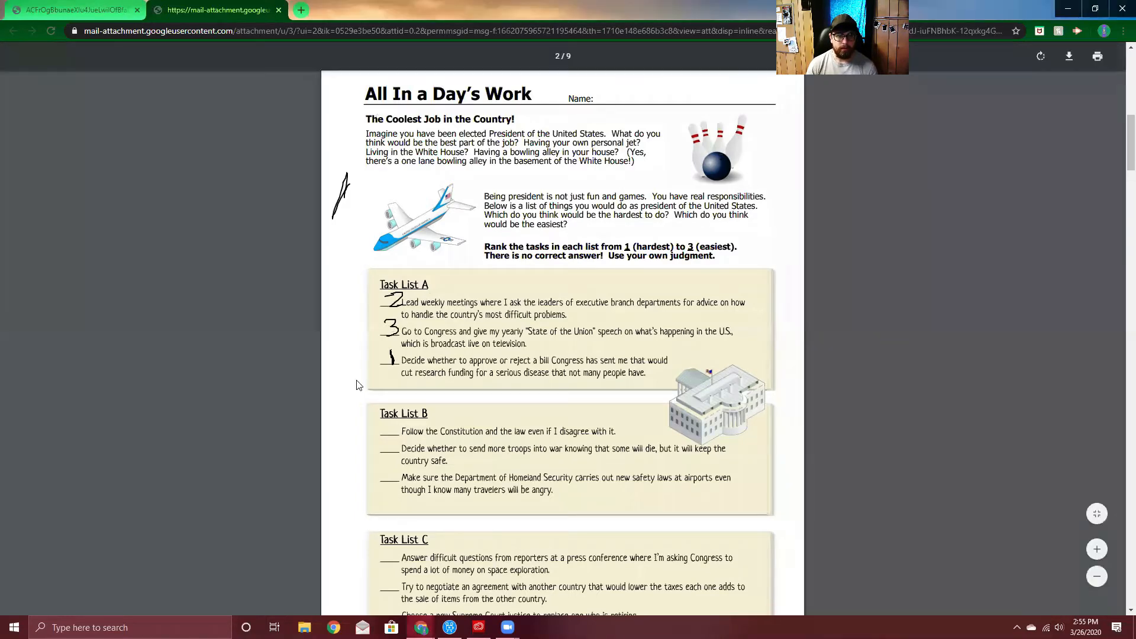
scroll(down, 3)
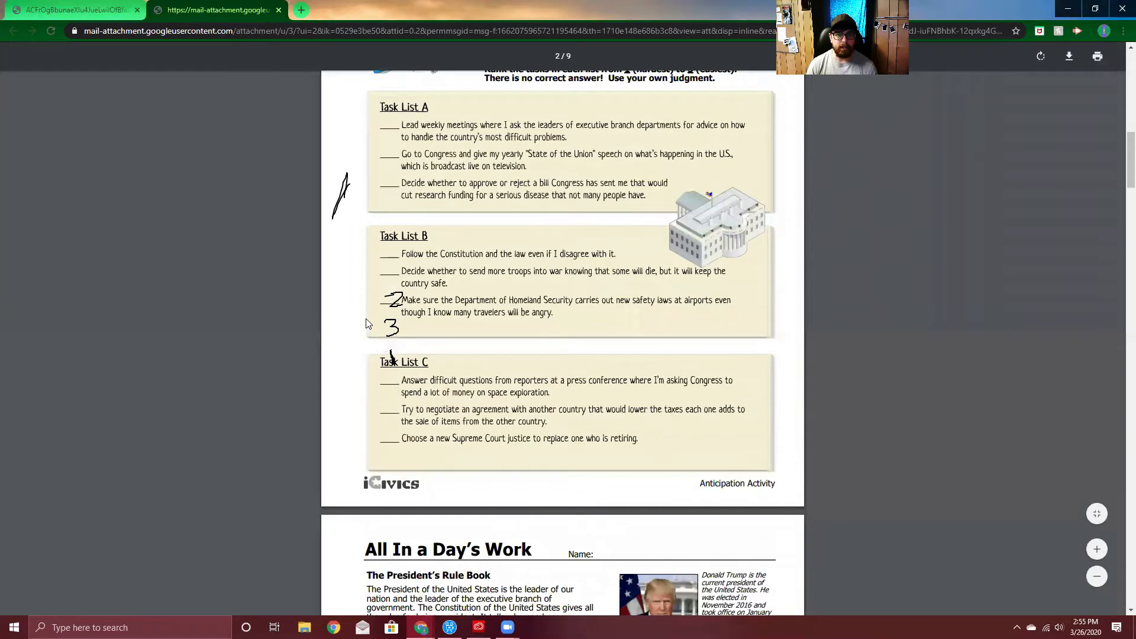
scroll(up, 3)
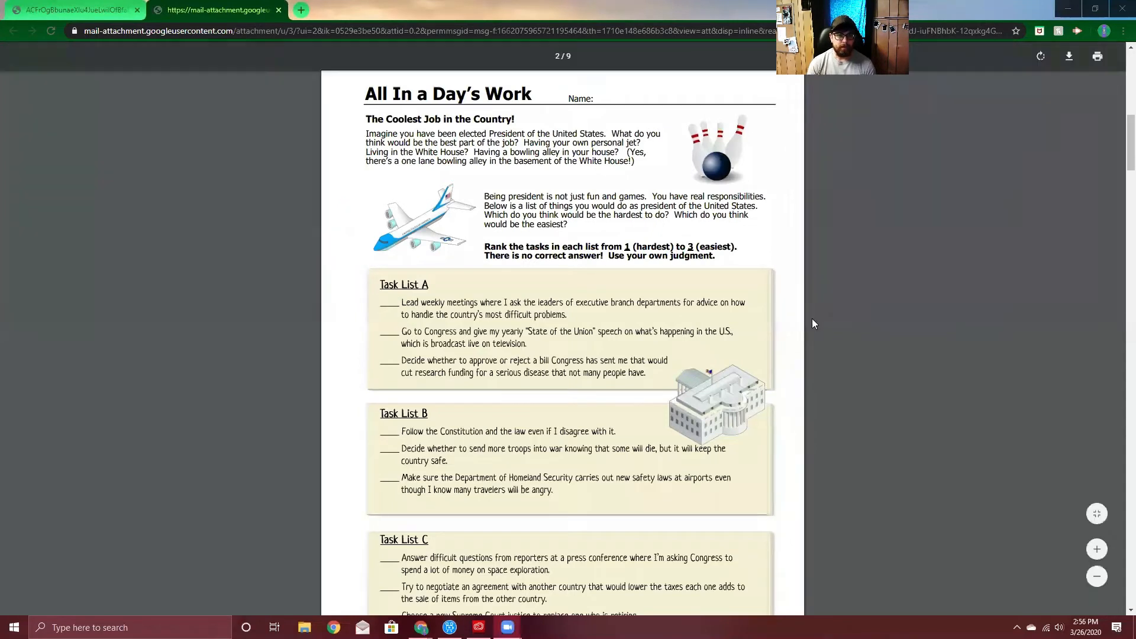
mouse_move(813, 312)
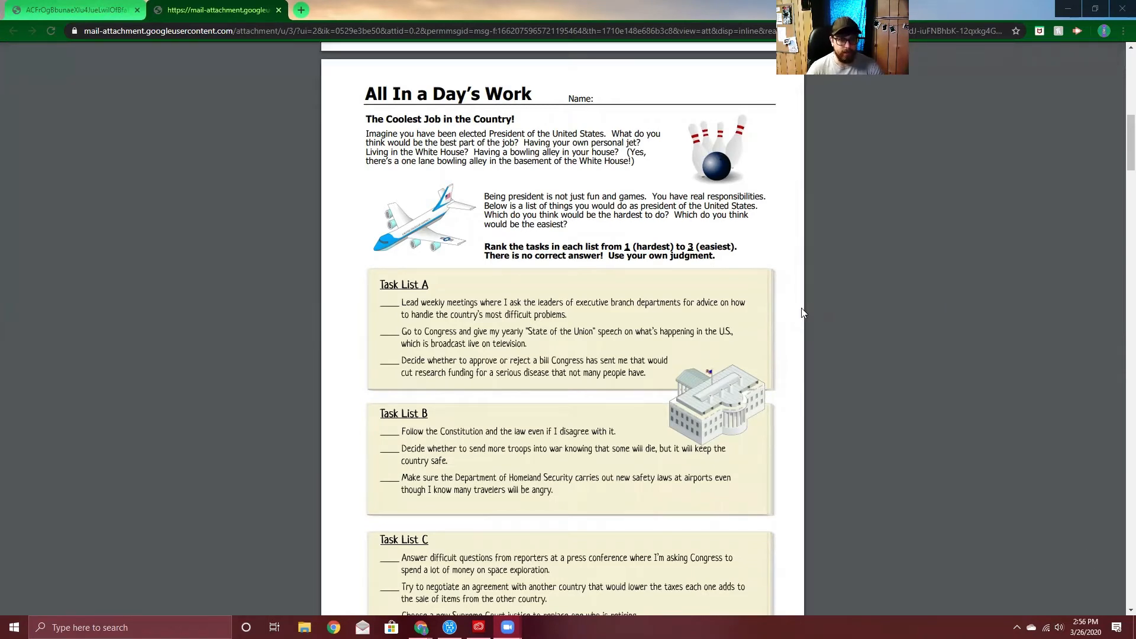
mouse_move(513, 452)
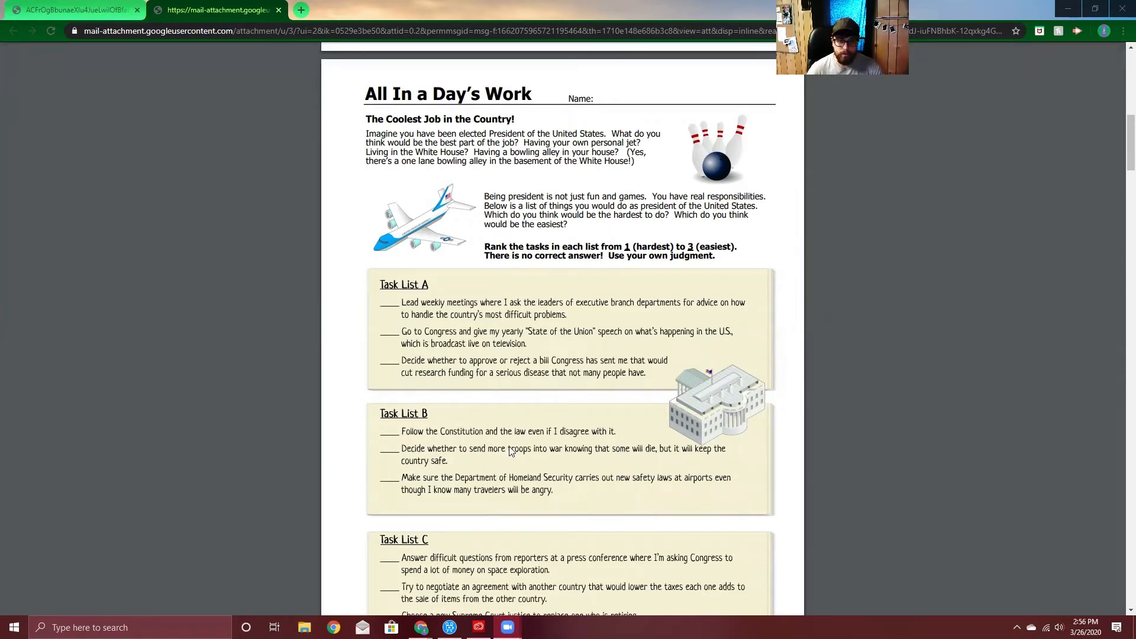
mouse_move(699, 461)
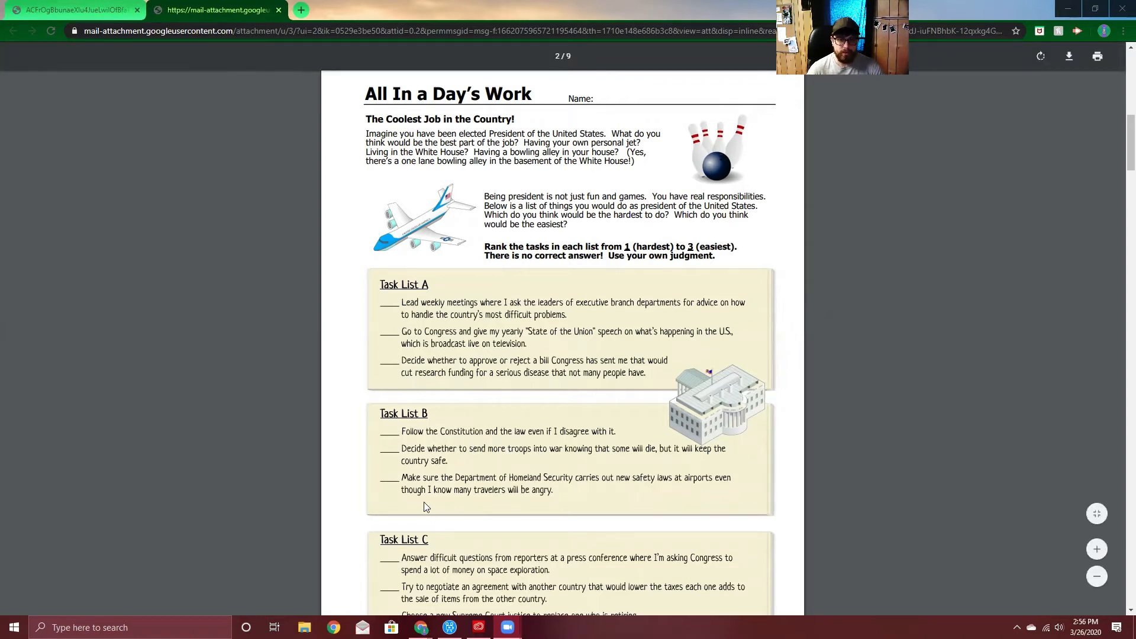
mouse_move(629, 487)
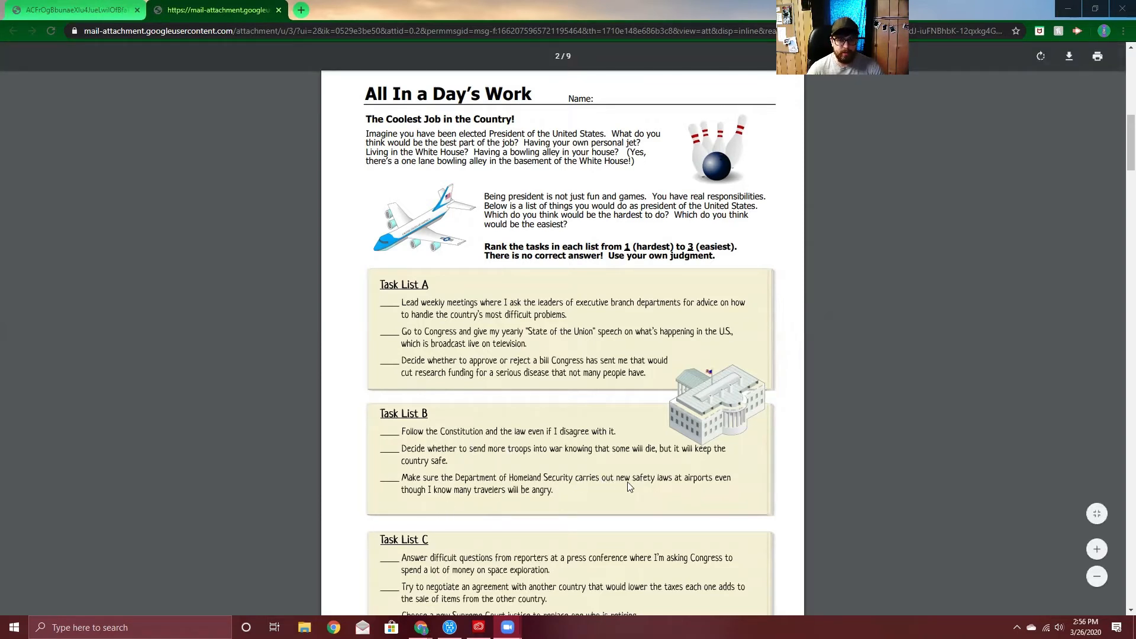
mouse_move(640, 449)
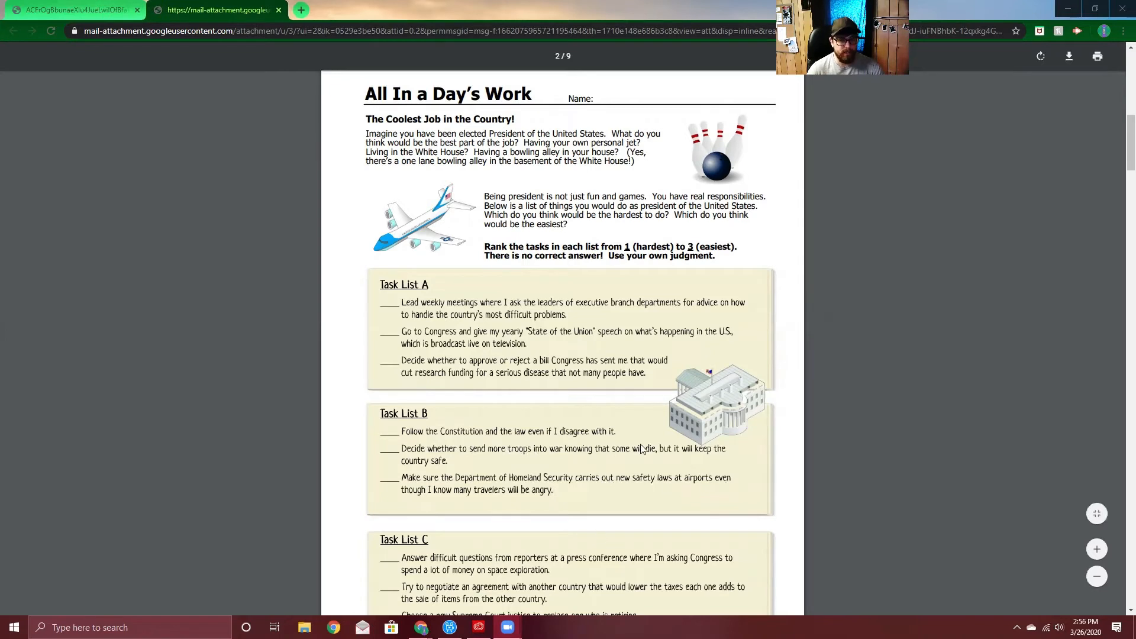
mouse_move(586, 487)
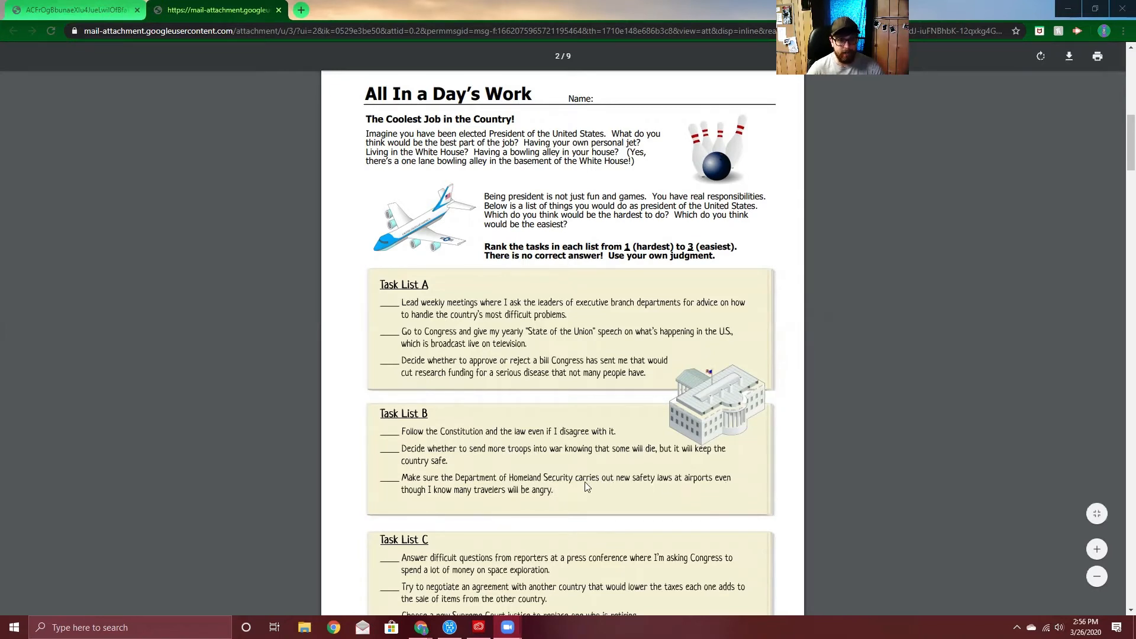
mouse_move(408, 404)
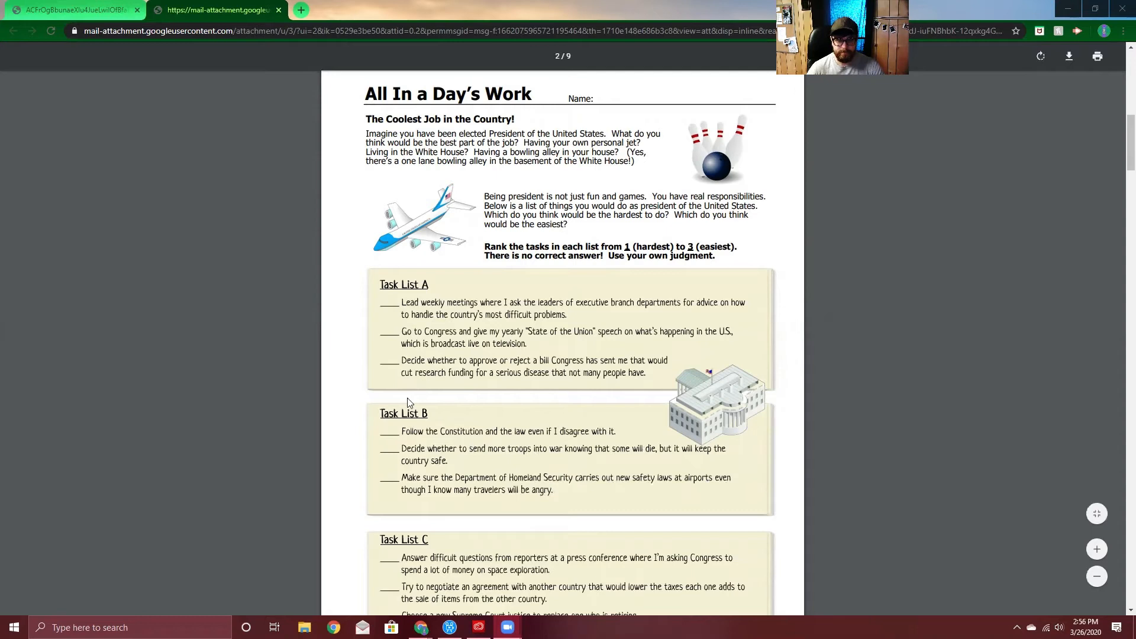
mouse_move(402, 435)
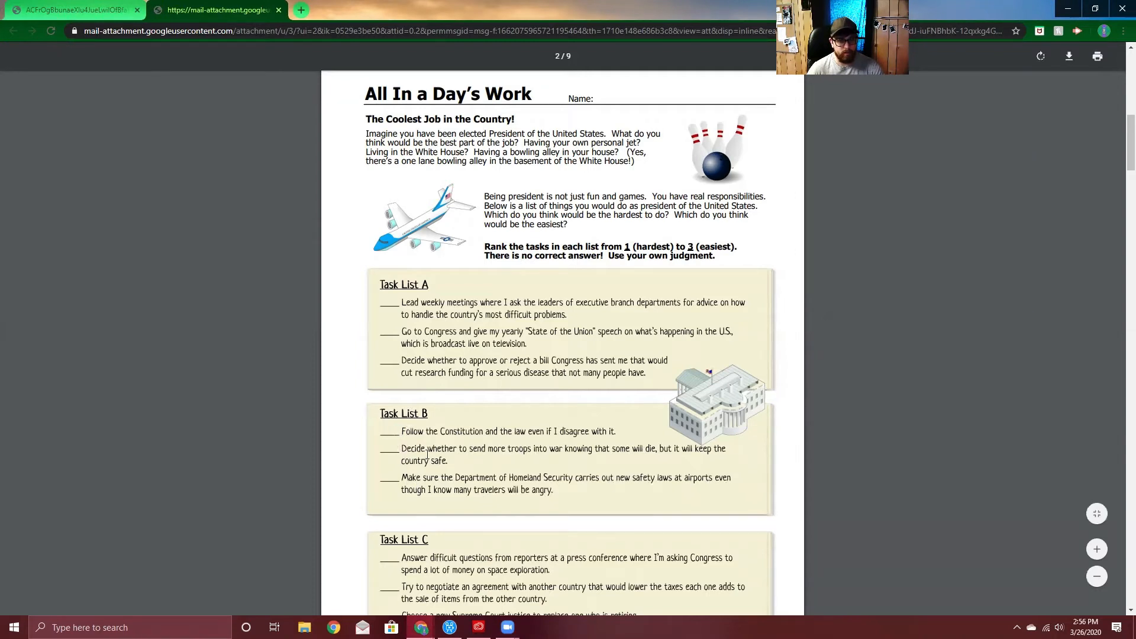
mouse_move(469, 456)
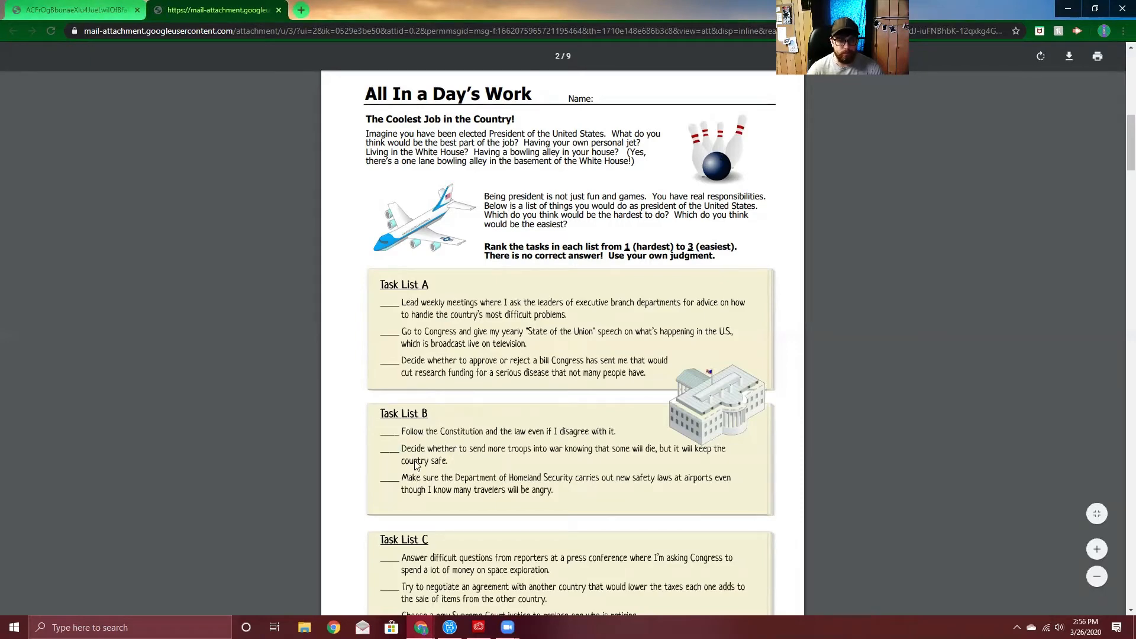
scroll(down, 3)
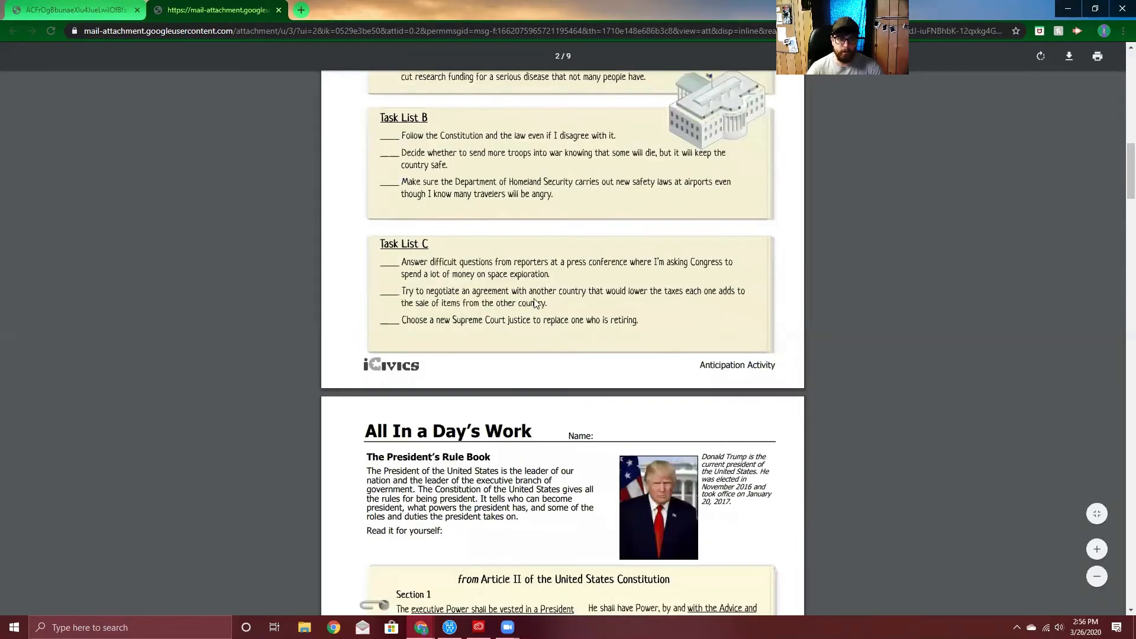
scroll(down, 3)
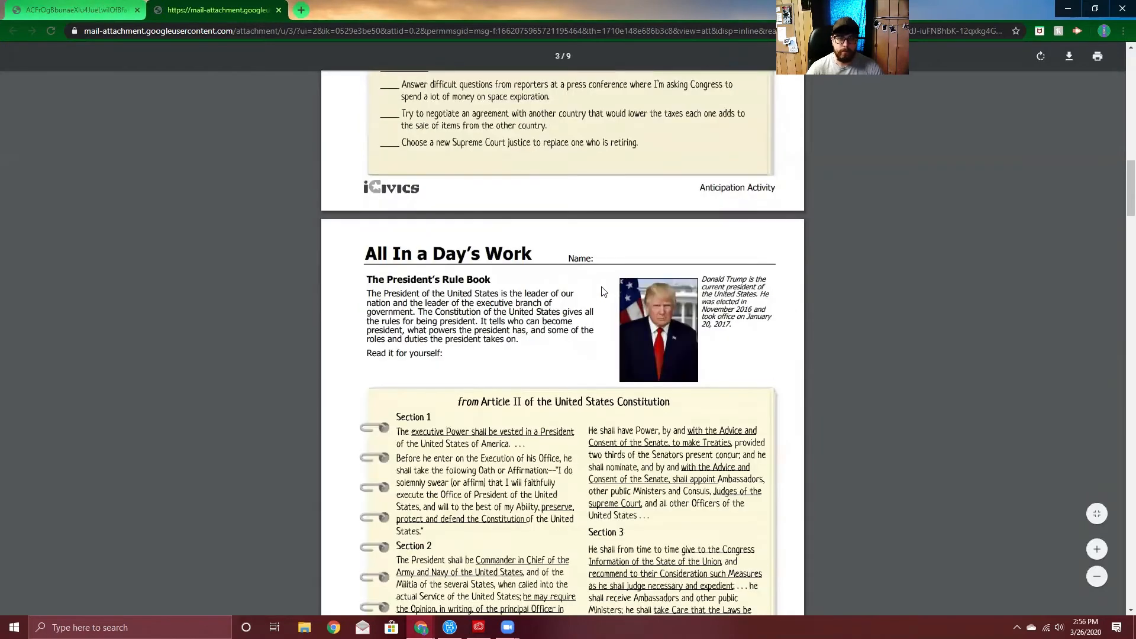
scroll(down, 3)
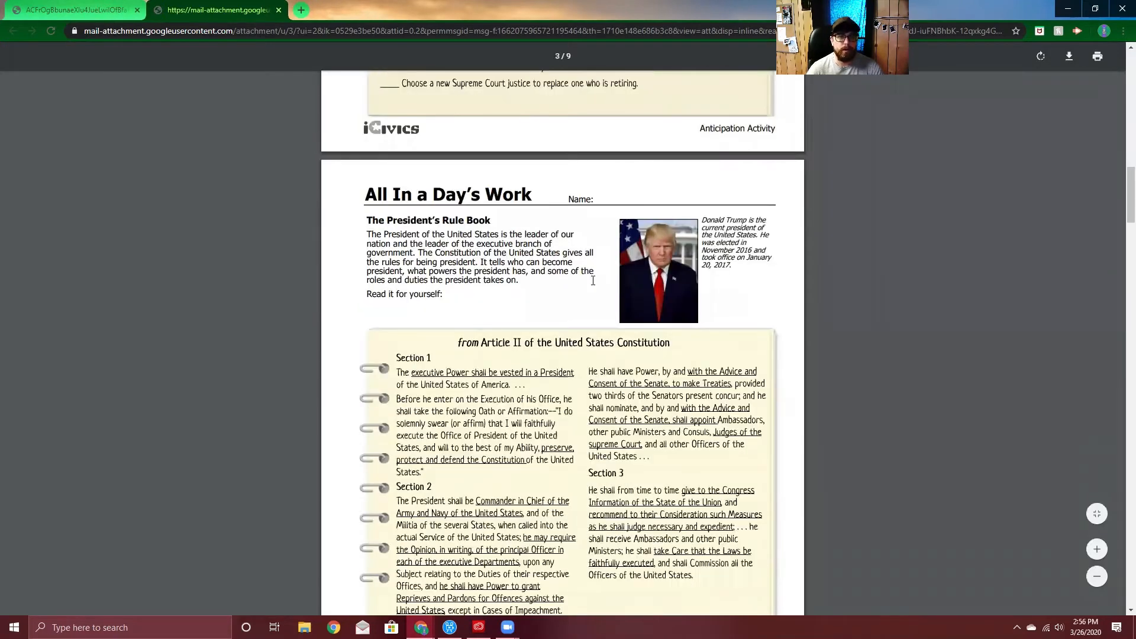
scroll(down, 3)
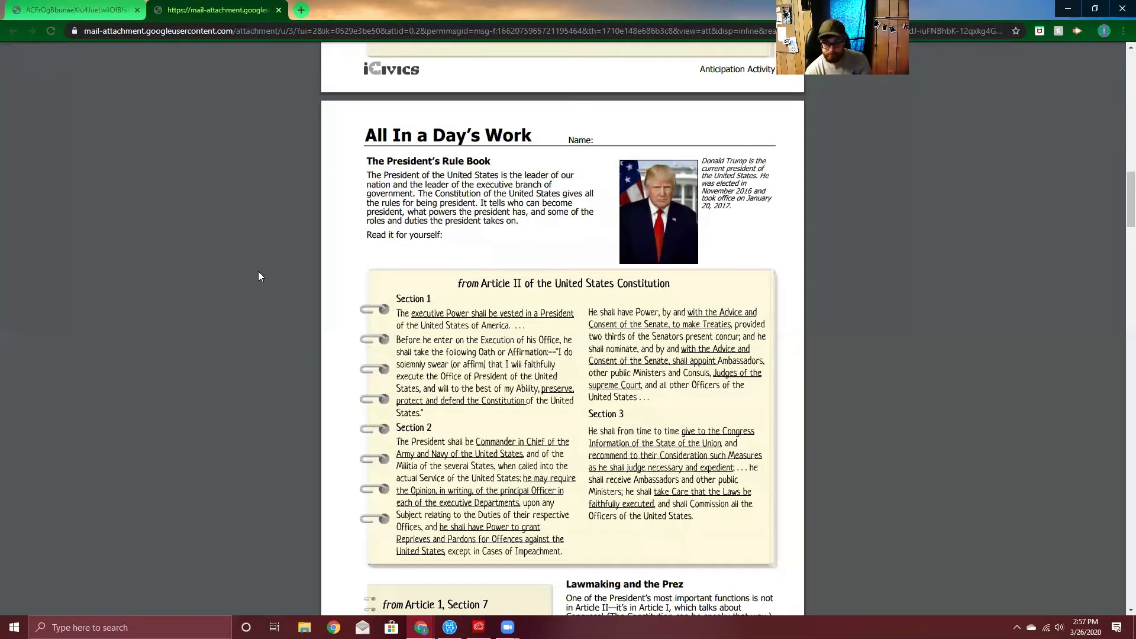
mouse_move(365, 292)
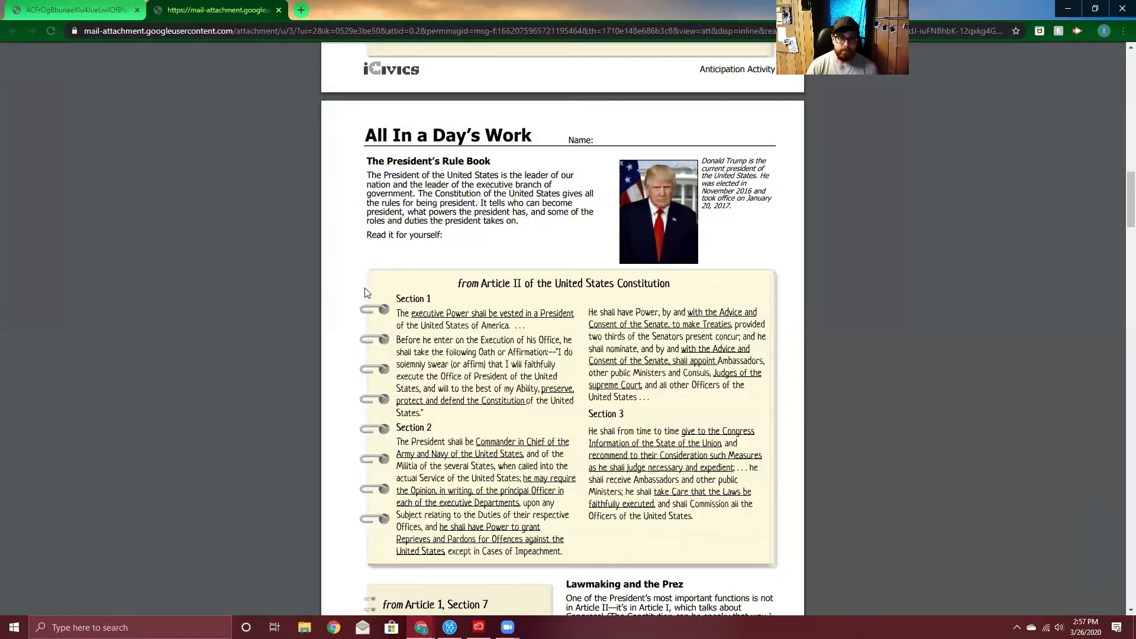
scroll(down, 3)
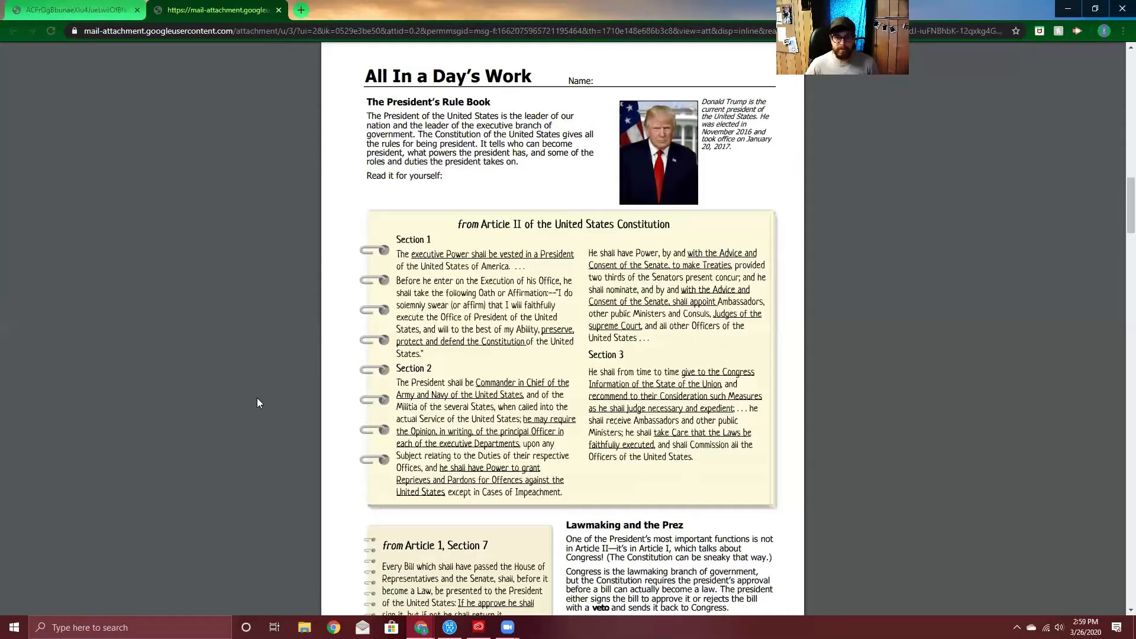
mouse_move(732, 390)
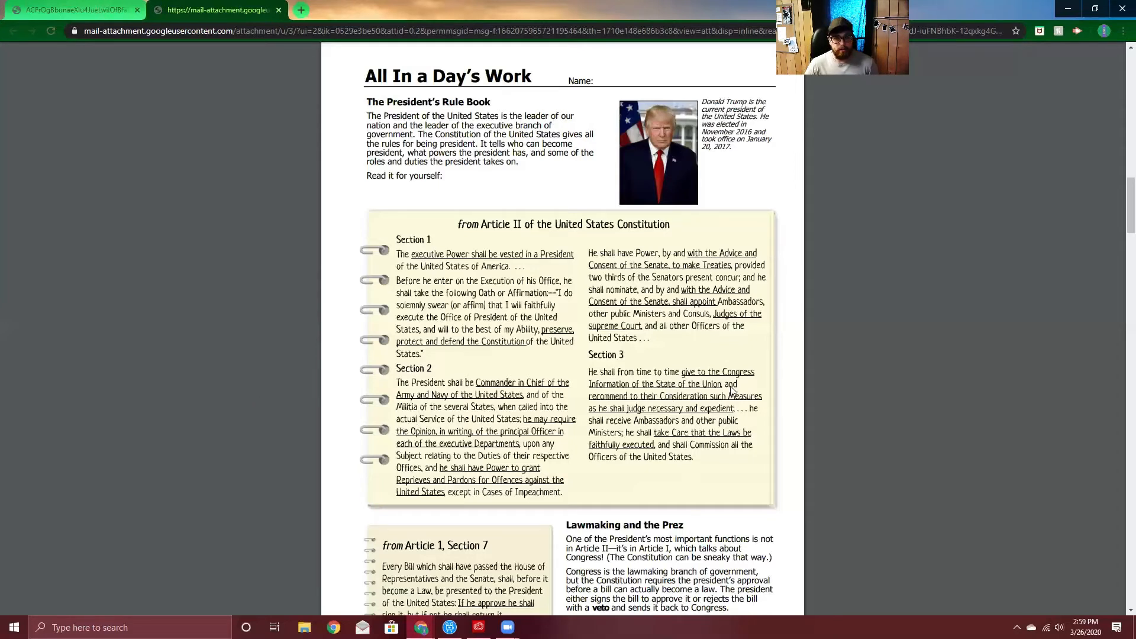
mouse_move(817, 396)
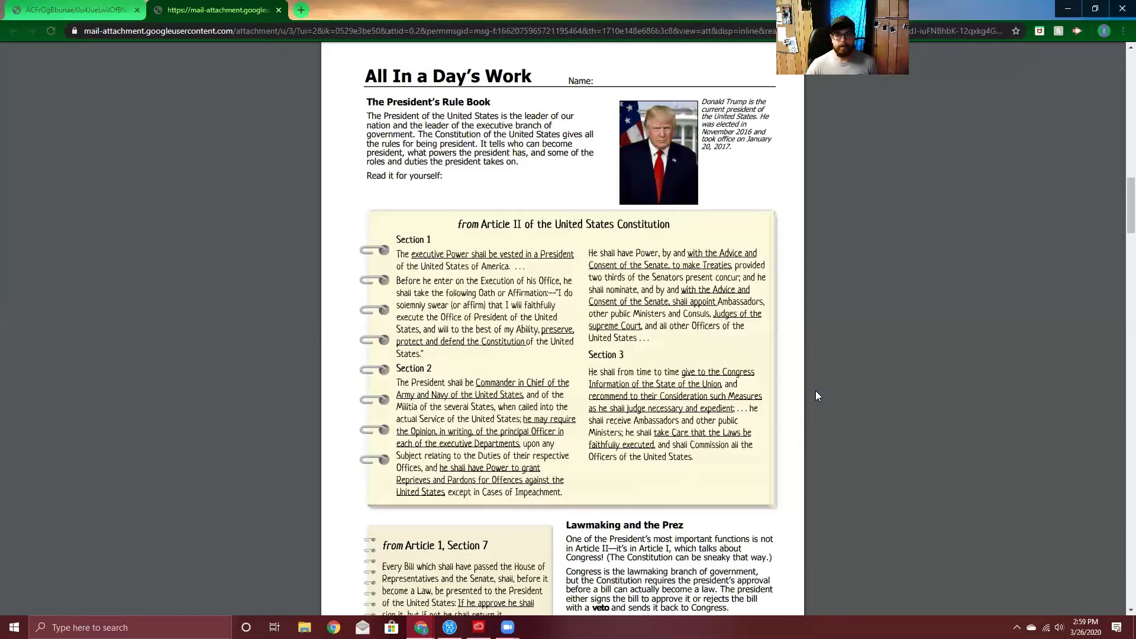
scroll(down, 3)
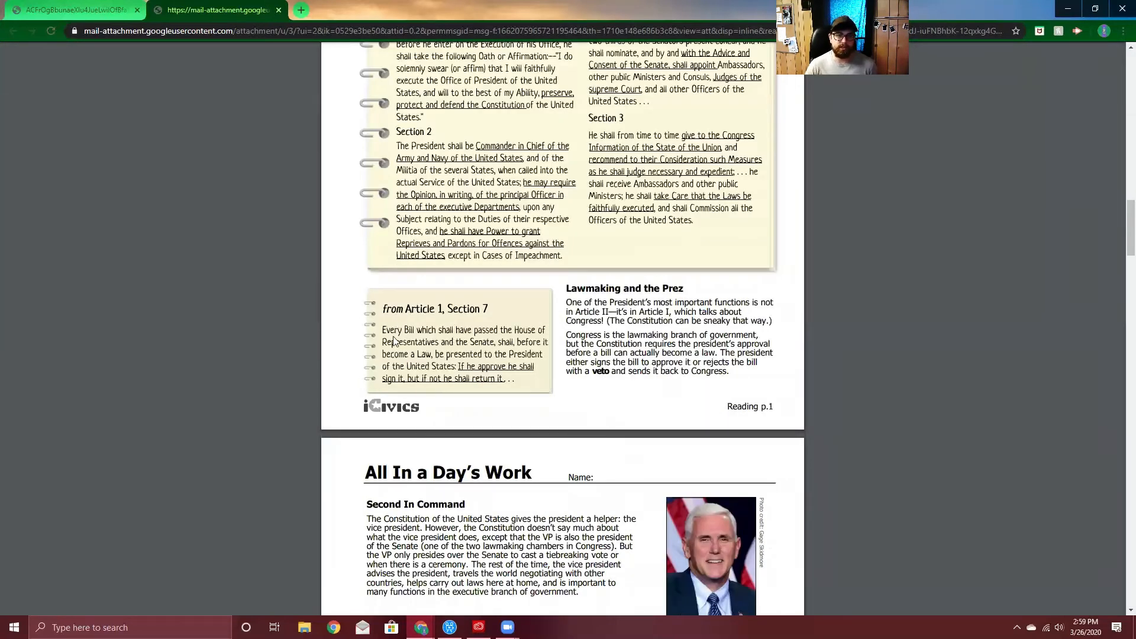
mouse_move(248, 341)
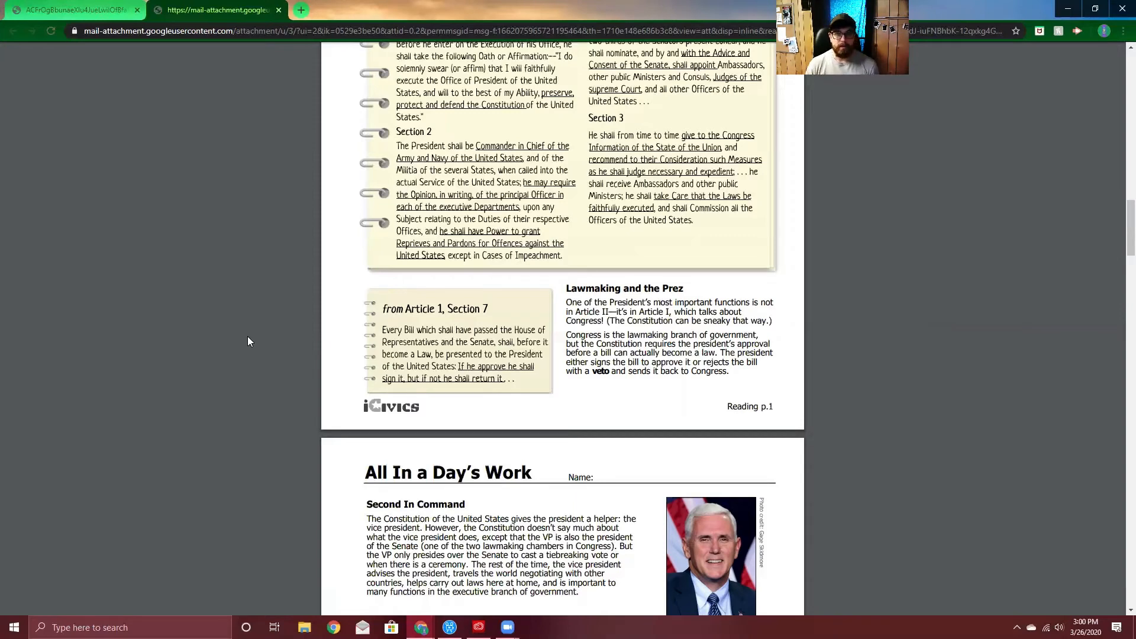
mouse_move(245, 338)
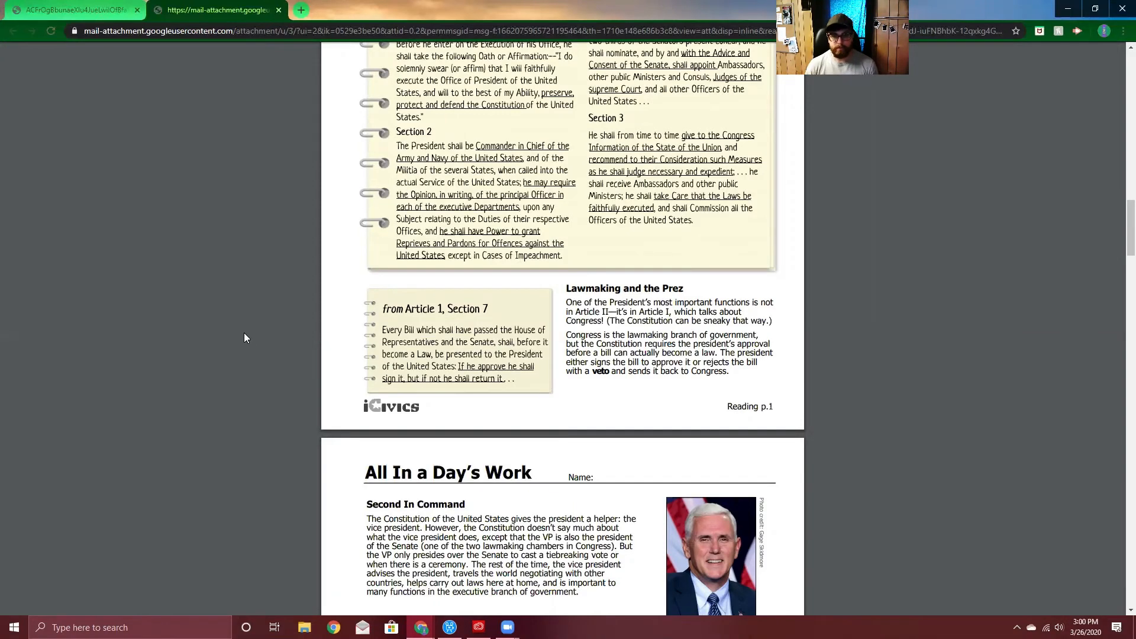
scroll(down, 3)
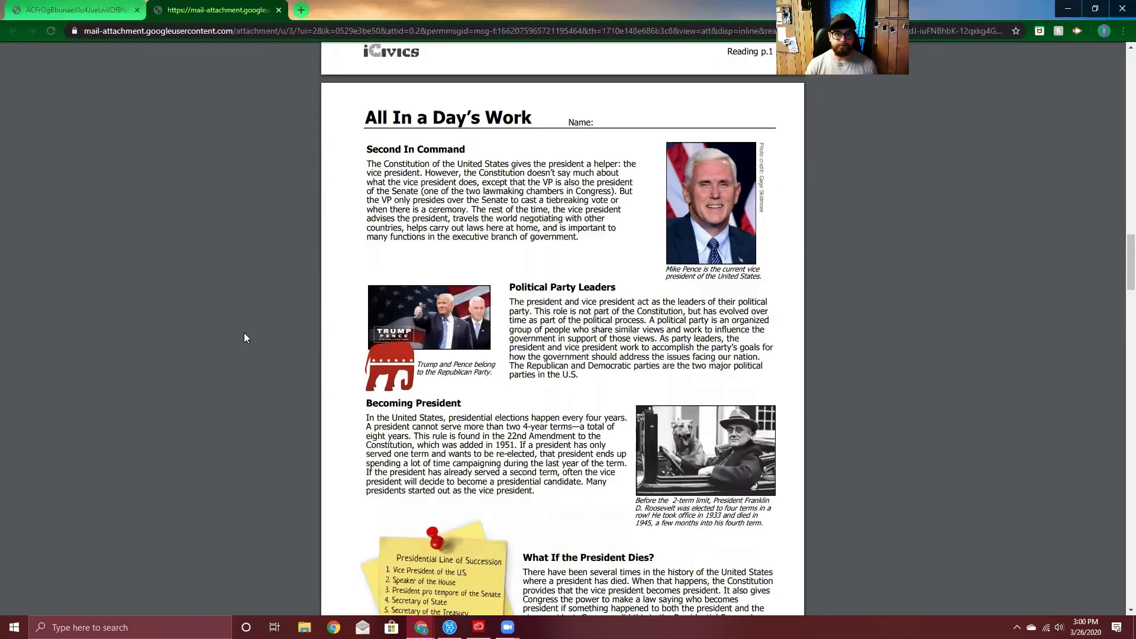
scroll(down, 3)
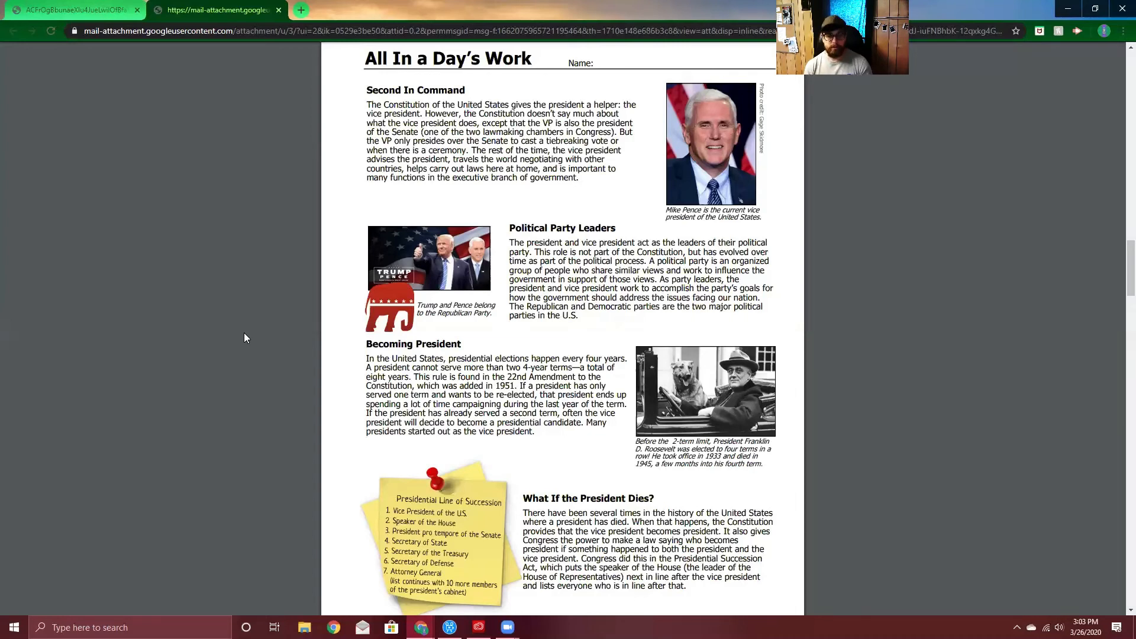
mouse_move(870, 404)
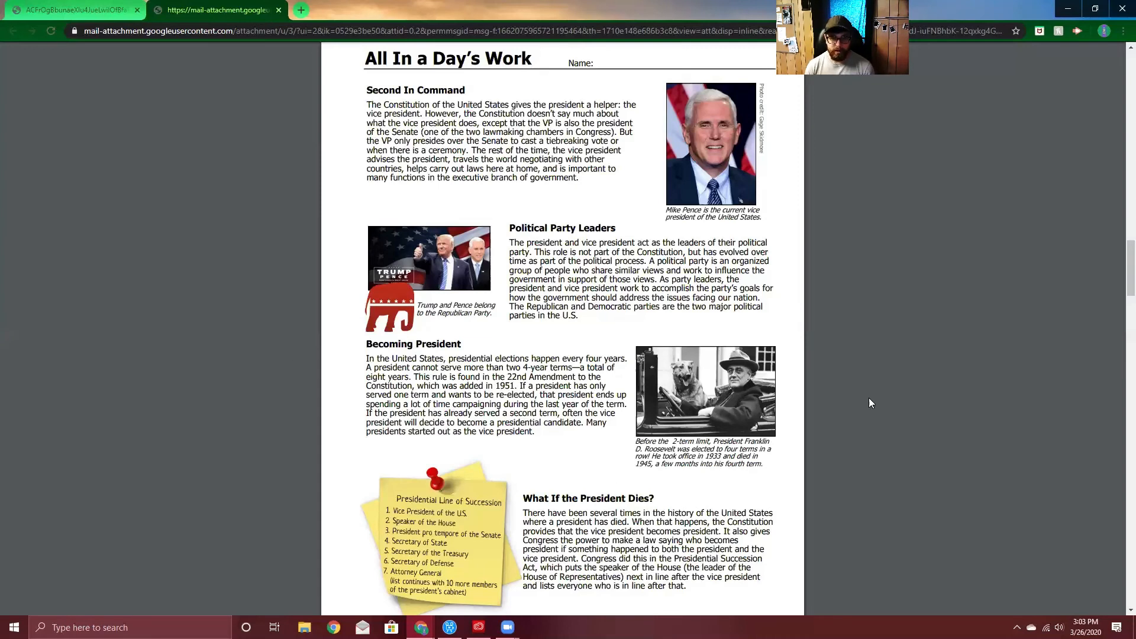
mouse_move(898, 390)
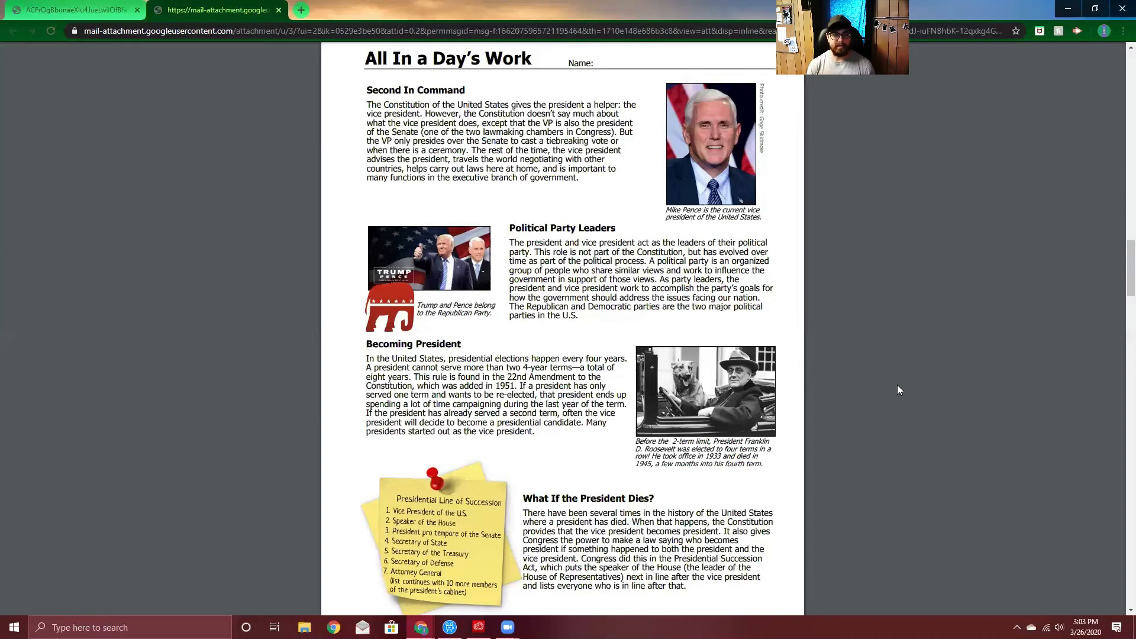
scroll(down, 3)
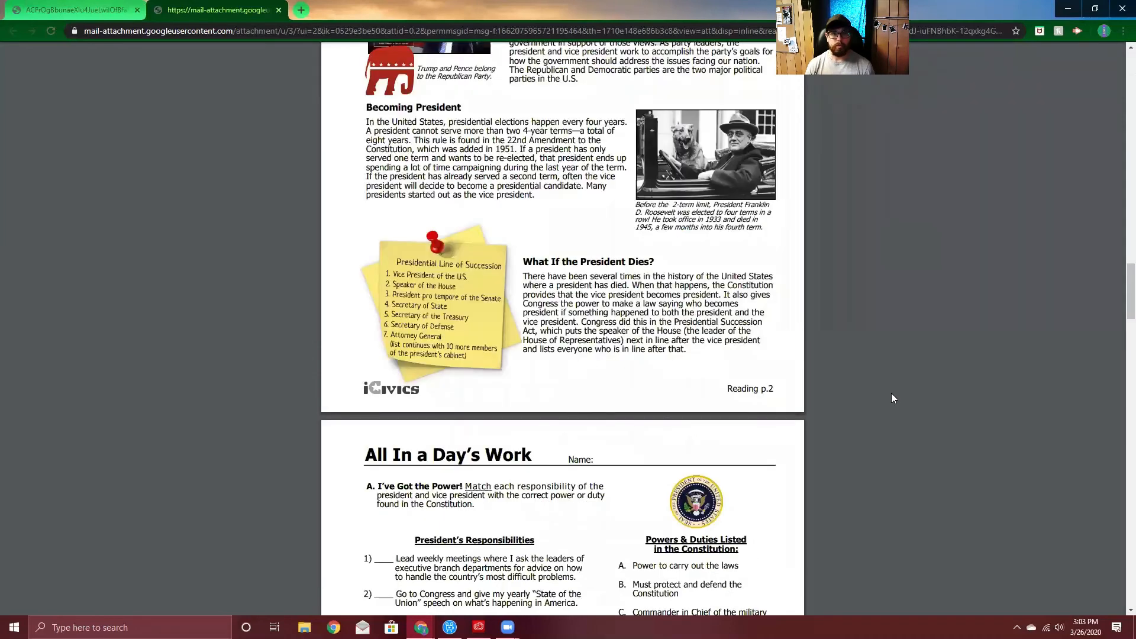
mouse_move(868, 403)
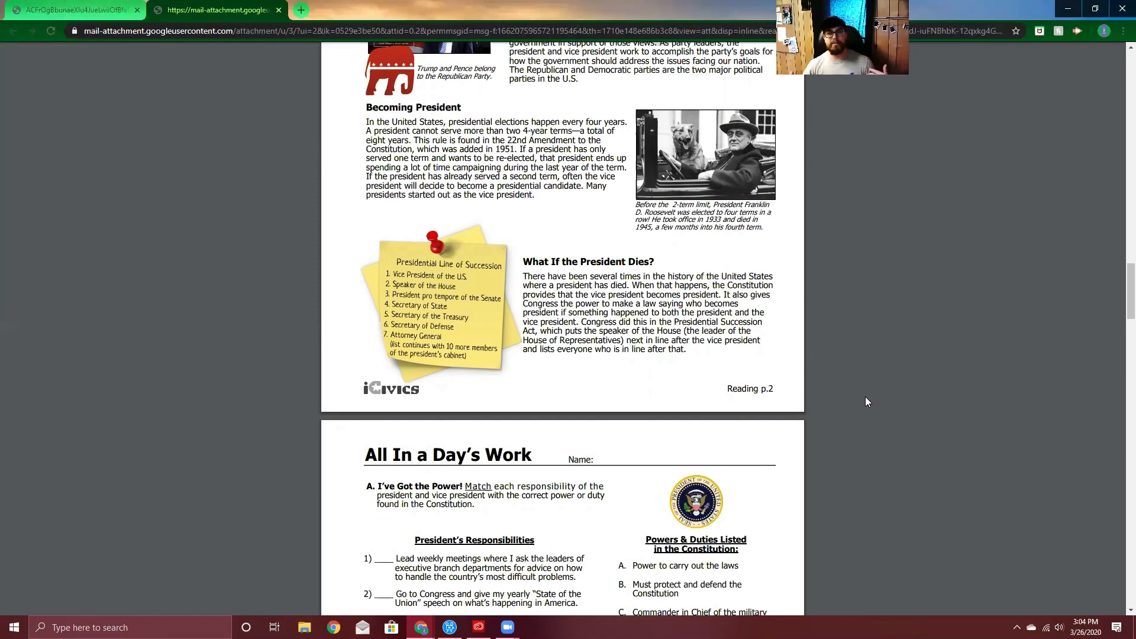
mouse_move(819, 440)
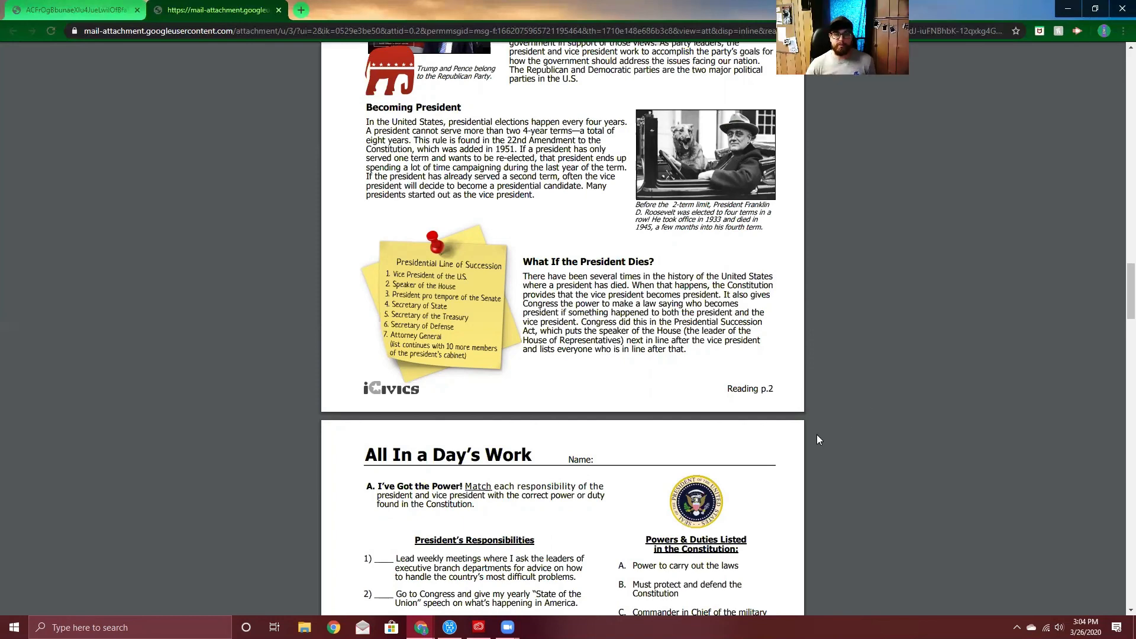
mouse_move(737, 430)
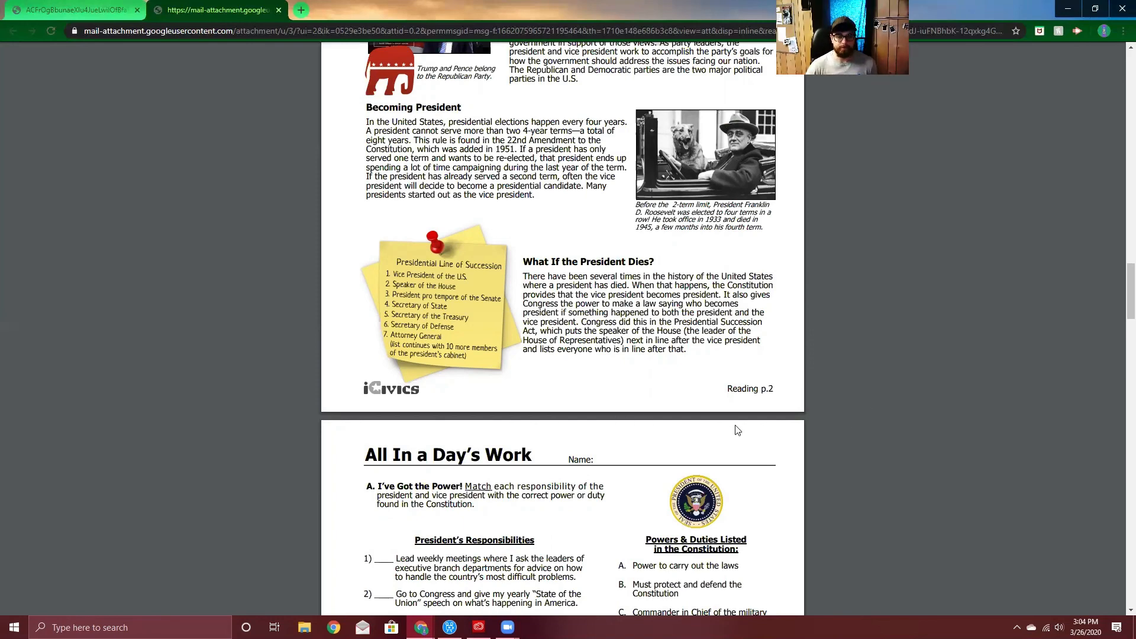
scroll(down, 3)
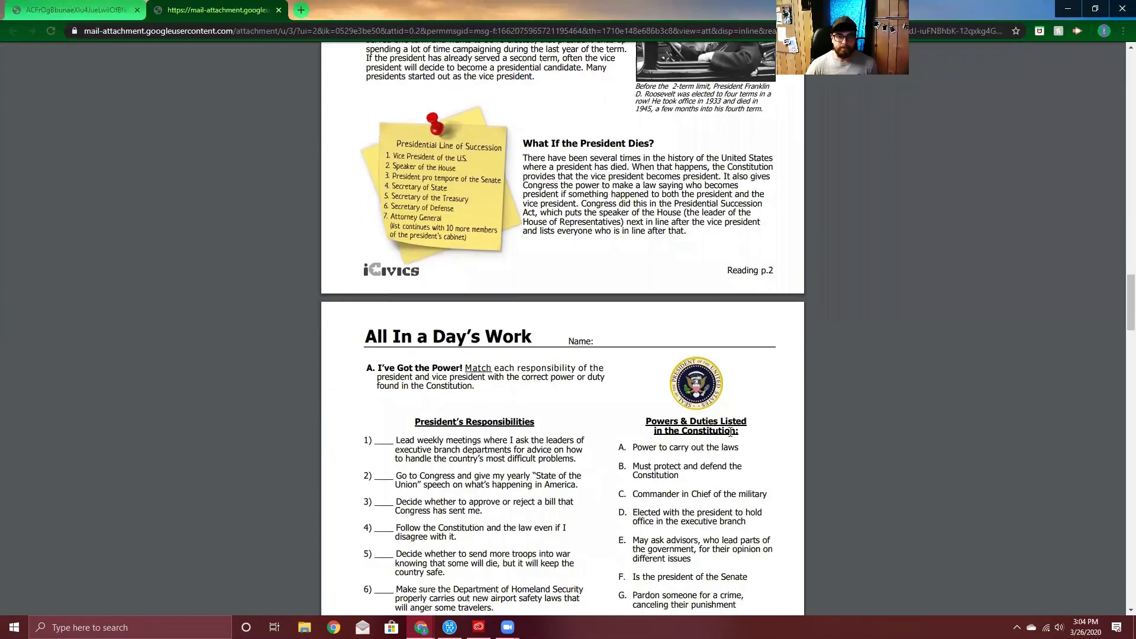
scroll(down, 3)
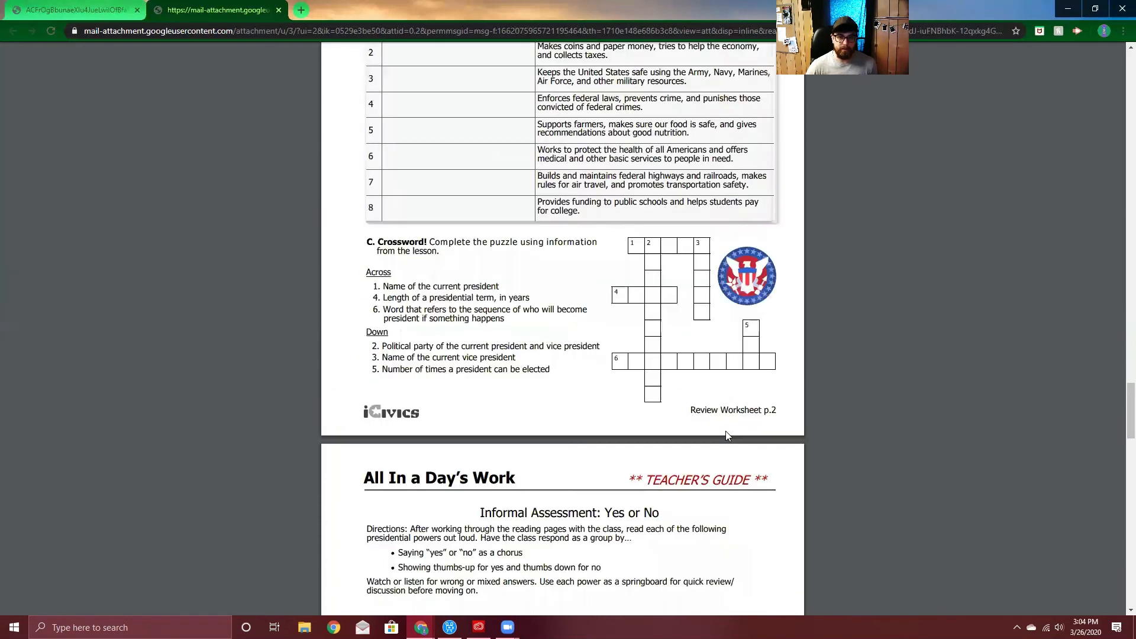
scroll(up, 3)
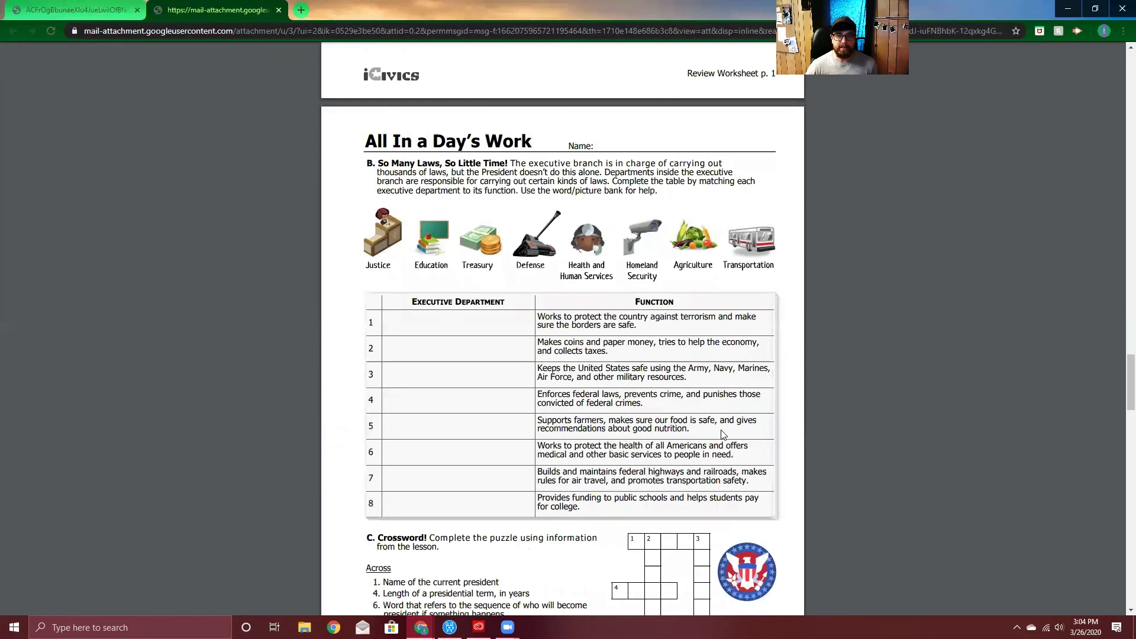
scroll(up, 3)
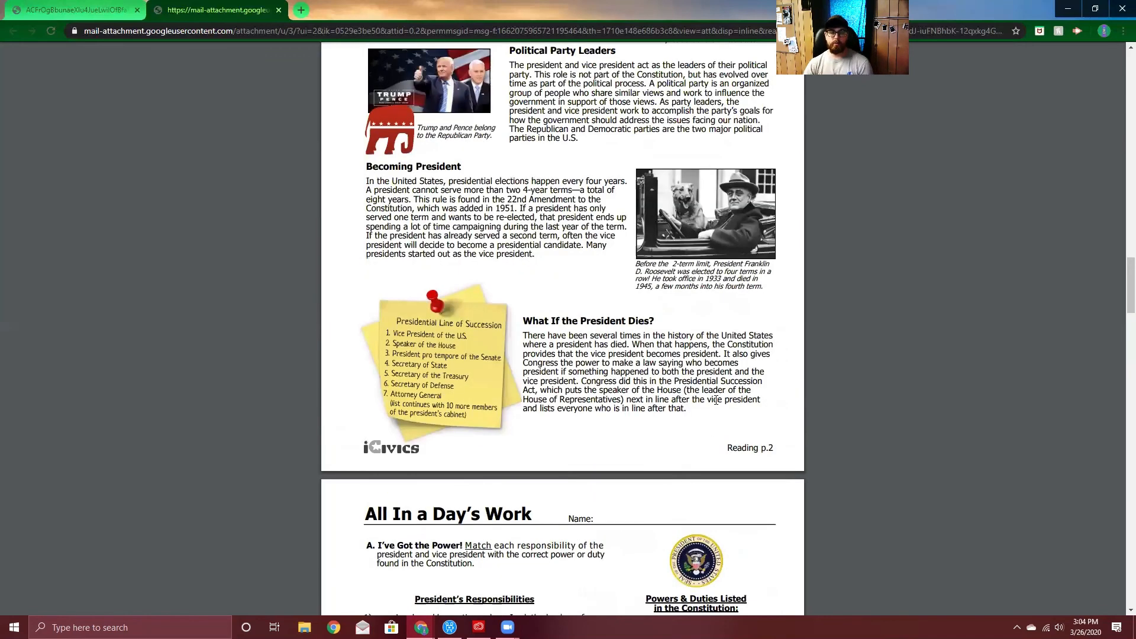